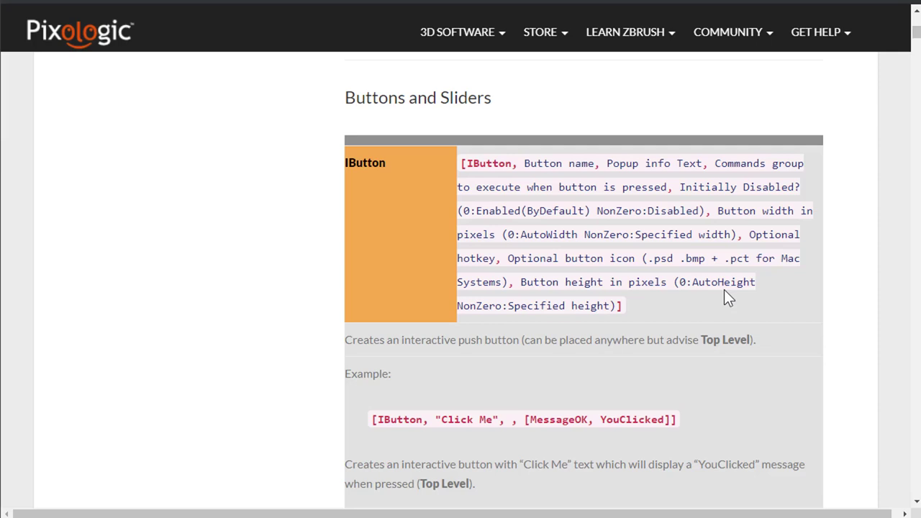
Scroll through the Buttons and Sliders docs and select the full IButton syntax text.
scroll("down", 3)
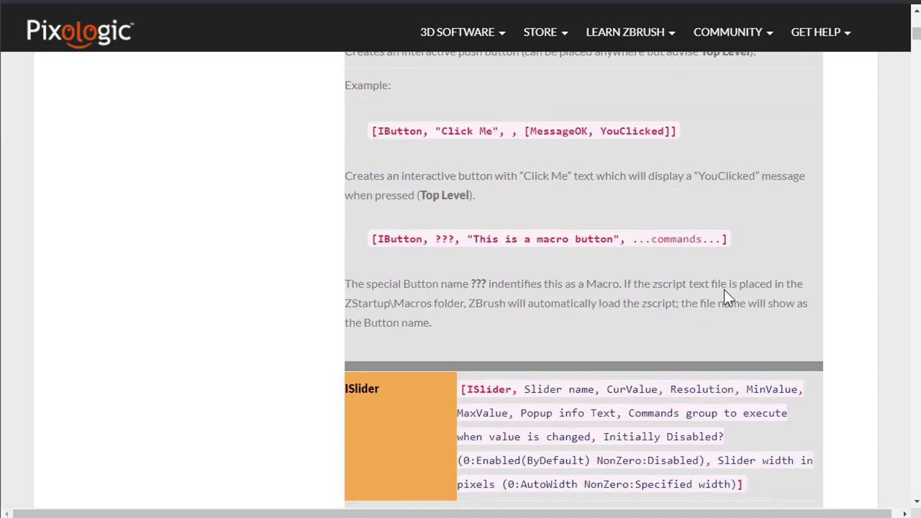
scroll("down", 3)
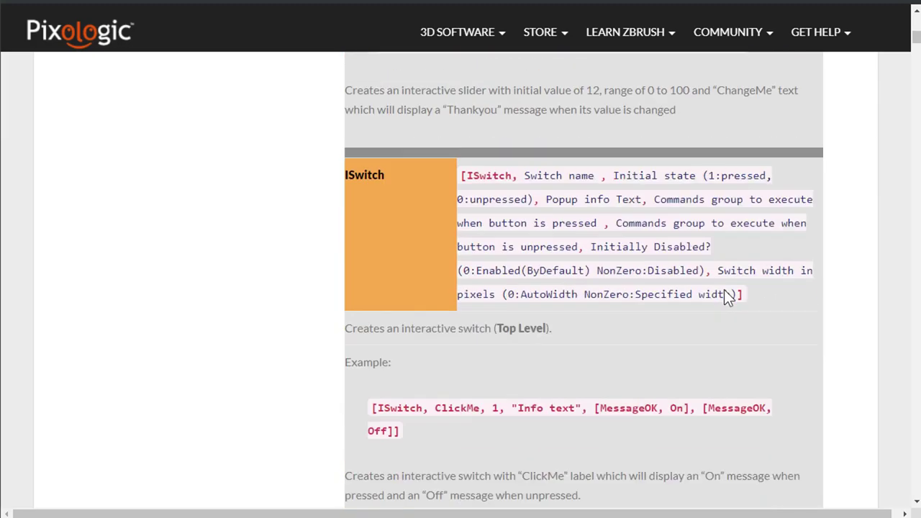
scroll("down", 3)
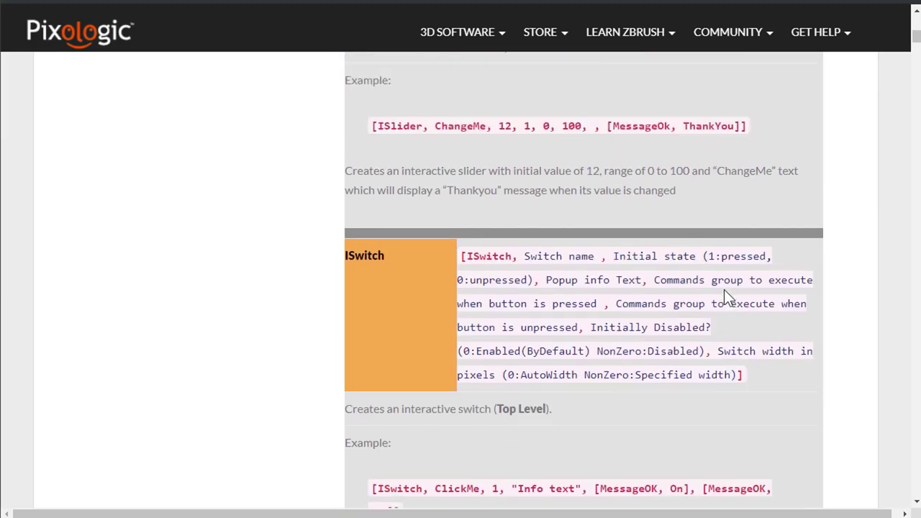
scroll("down", 3)
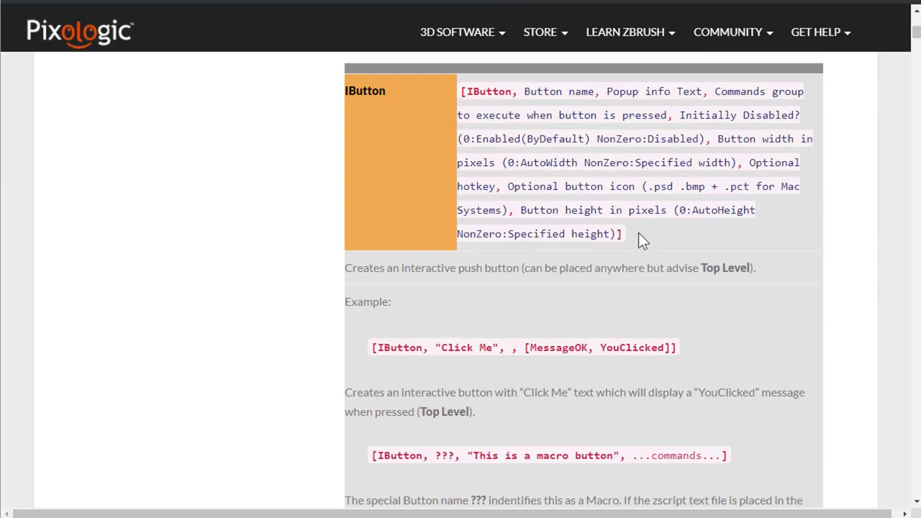
left_click_drag(462, 92, 621, 234)
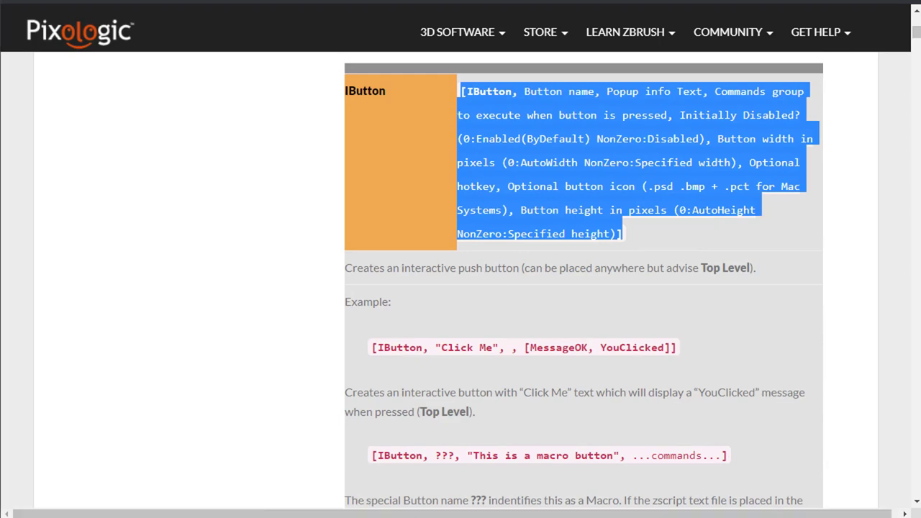
Create a new file with ZScript syntax highlighting and begin typing 'ibutt'.
left_click(12, 7)
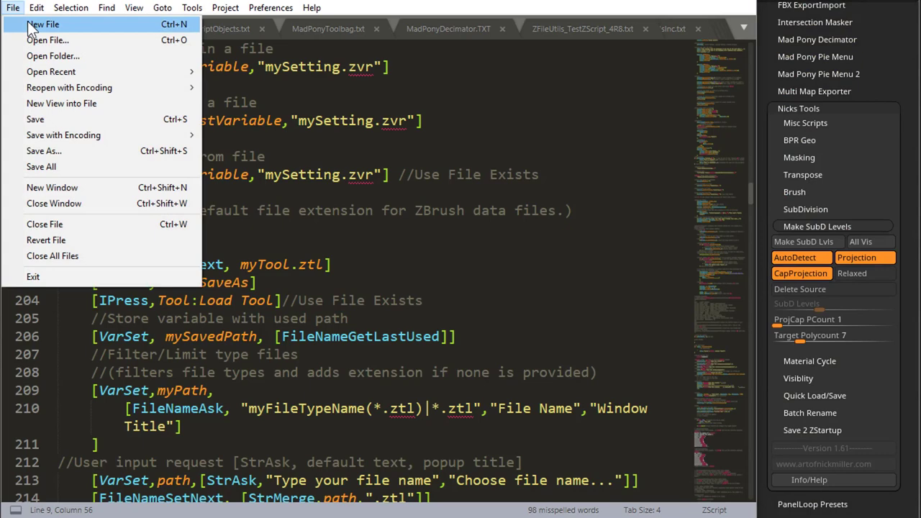
left_click(43, 24)
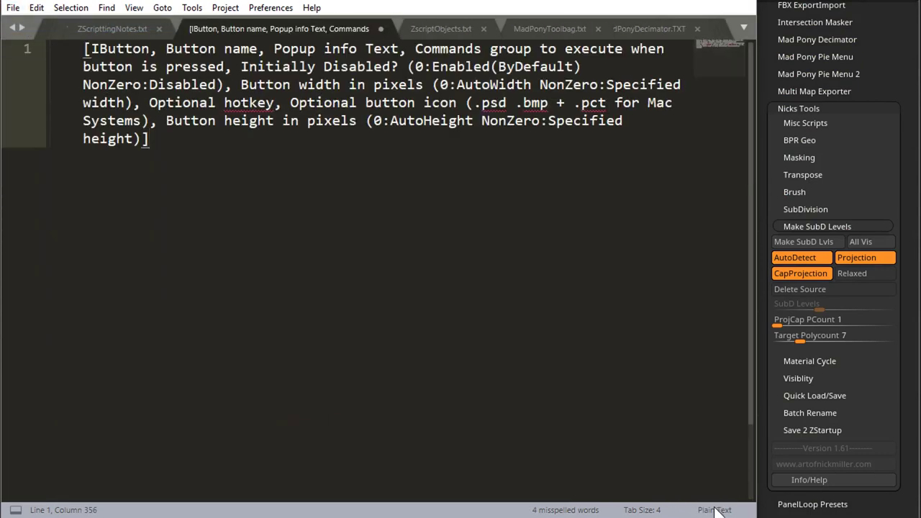
left_click(714, 509)
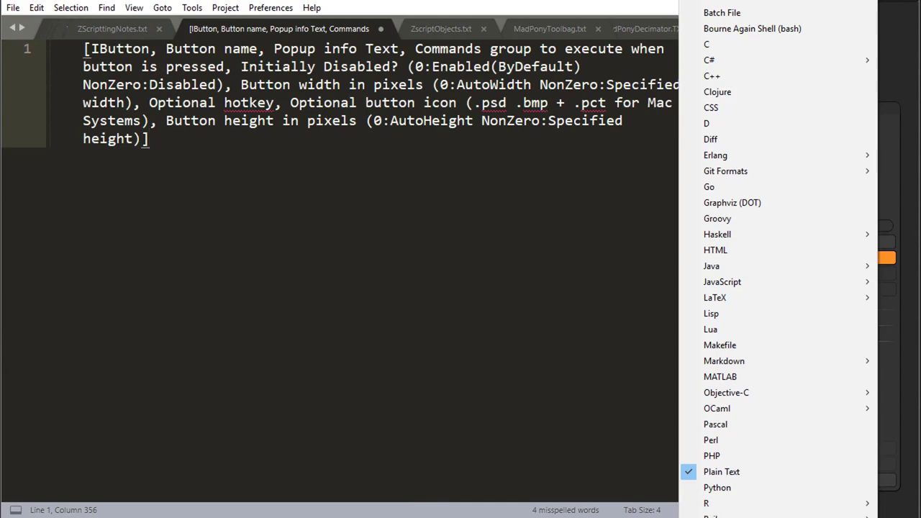
scroll("down", 3)
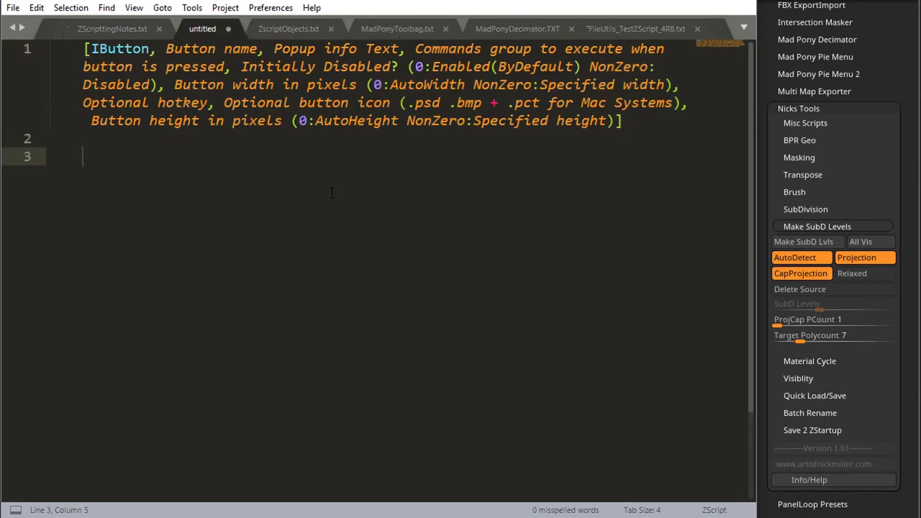
type("ibuu")
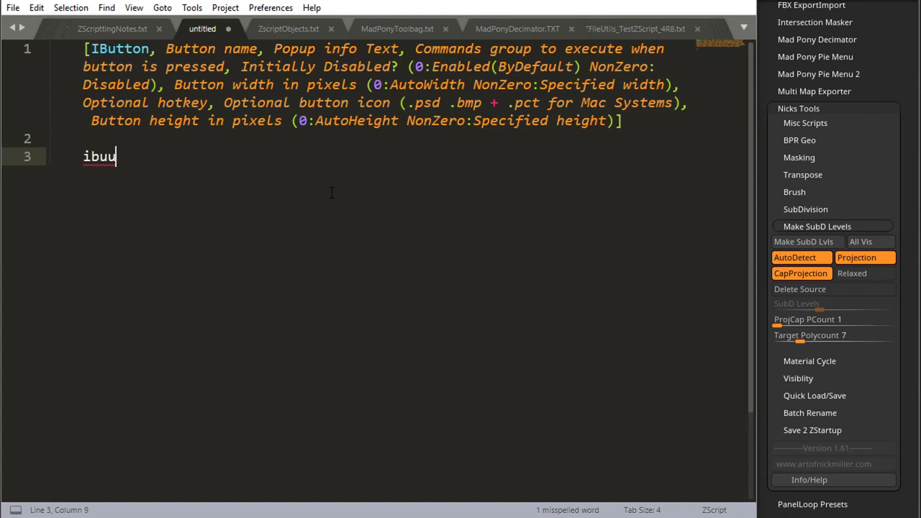
type("tt")
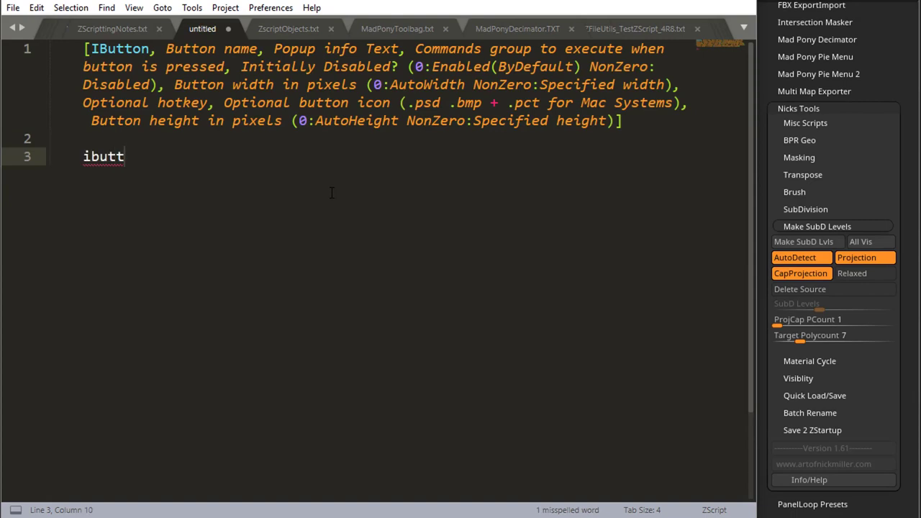
Put each IButton parameter on its own line and remove the extra indentation.
key("Tab")
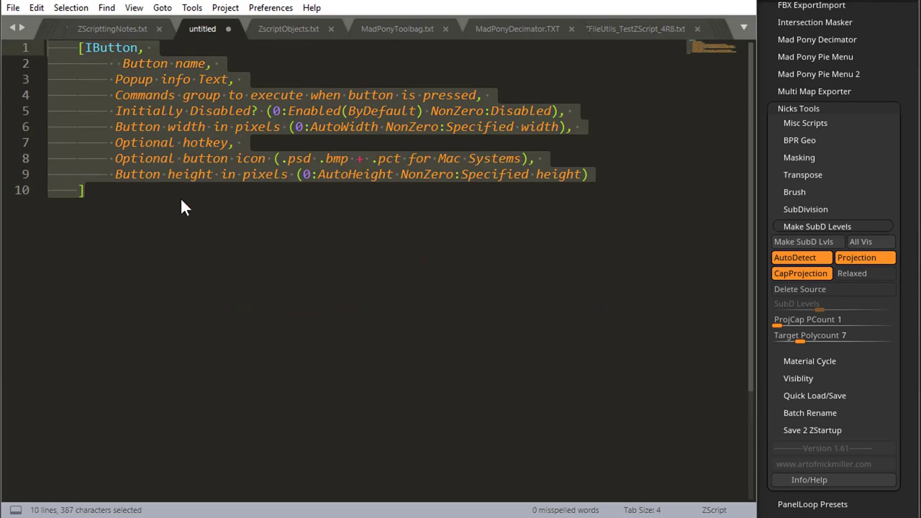
key("Ctrl+[")
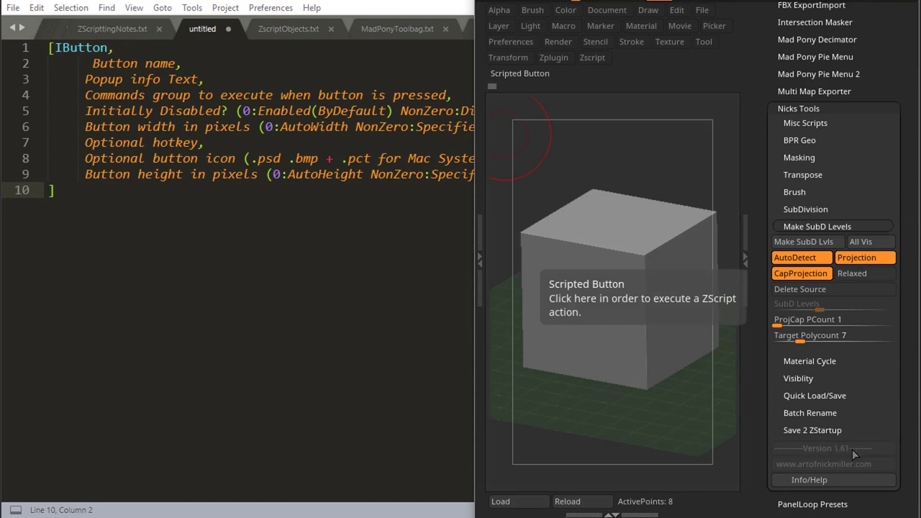
mouse_move(822, 459)
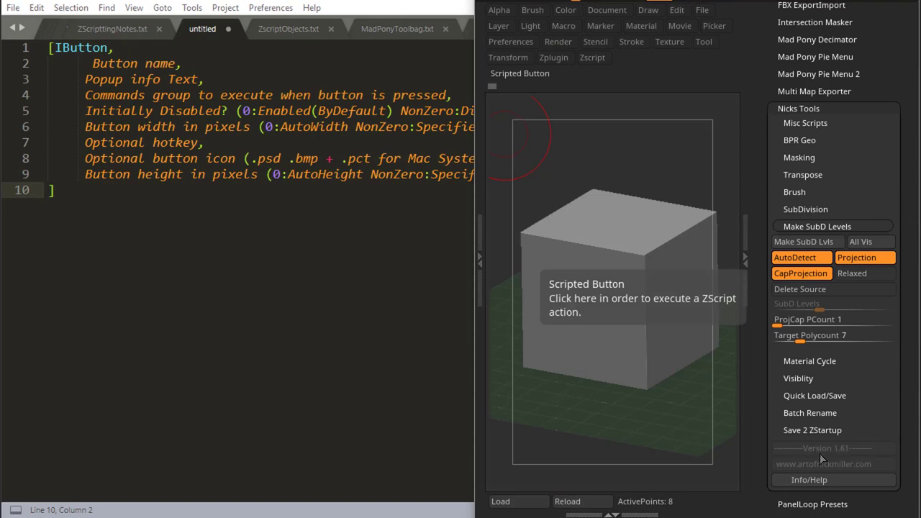
mouse_move(860, 469)
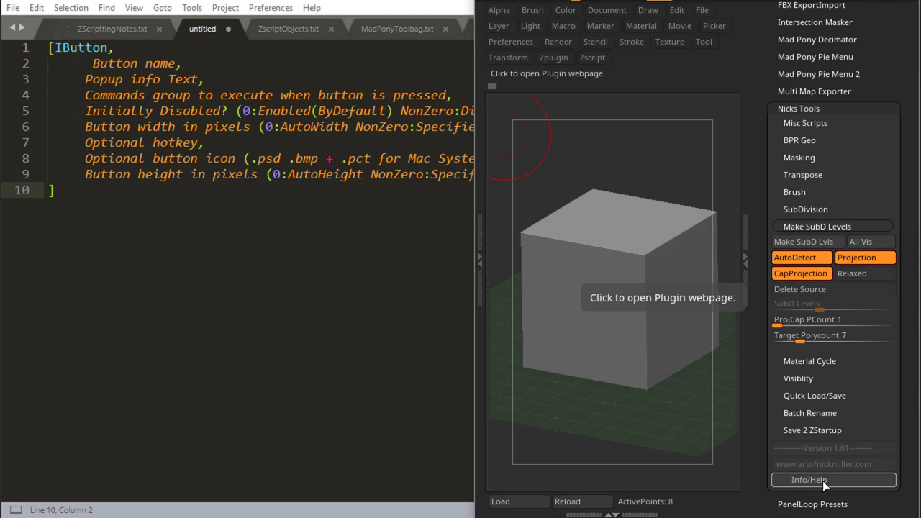
mouse_move(829, 485)
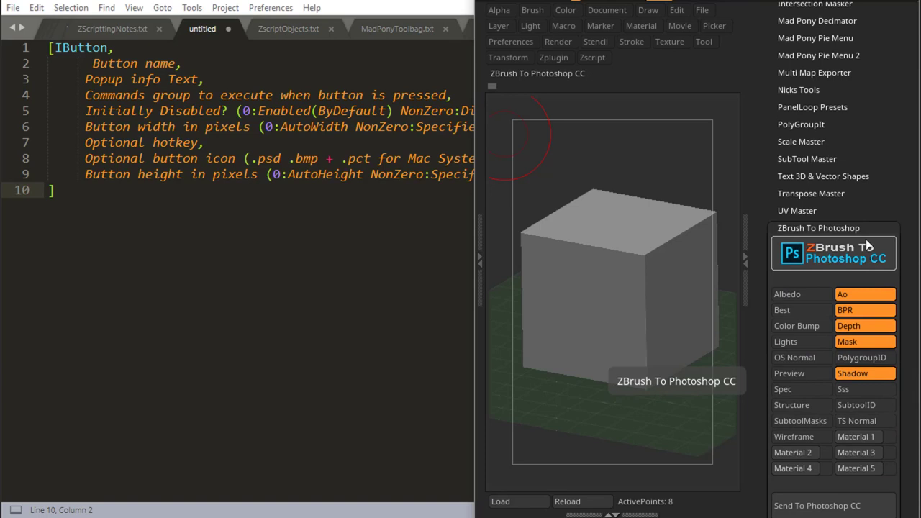
mouse_move(801, 258)
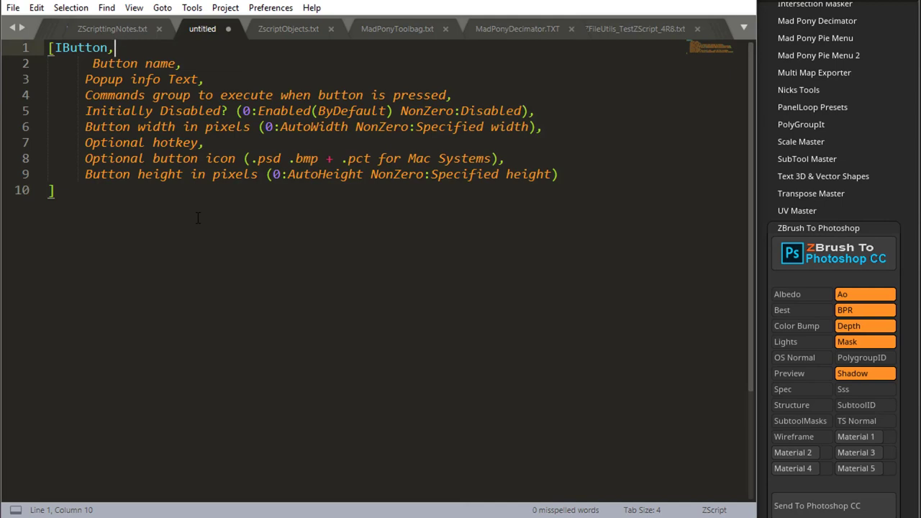
Join the first parameters onto line 1 and wrap the IButton reference in /* */.
key("Delete")
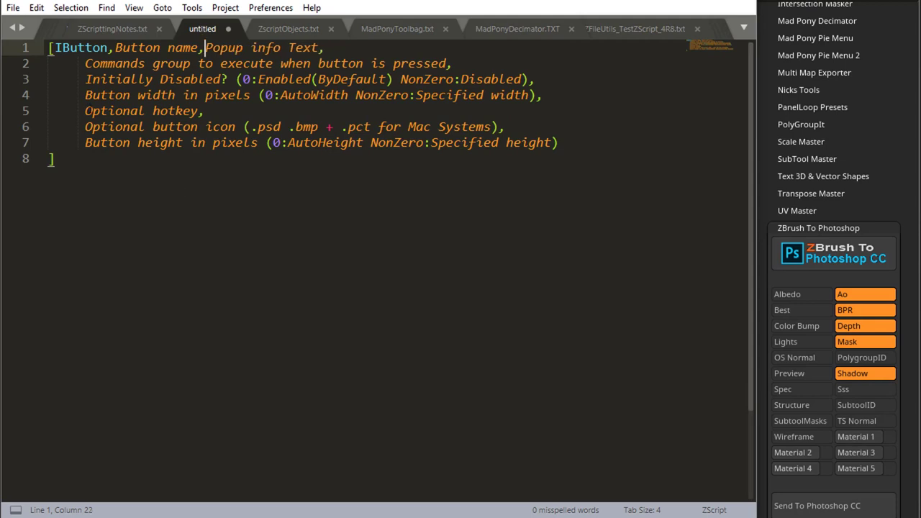
left_click_drag(84, 63, 454, 63)
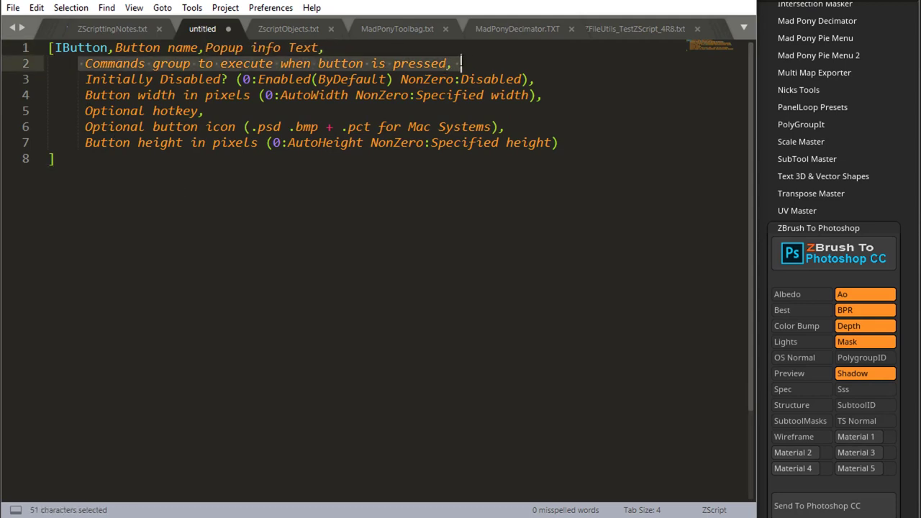
left_click(446, 64)
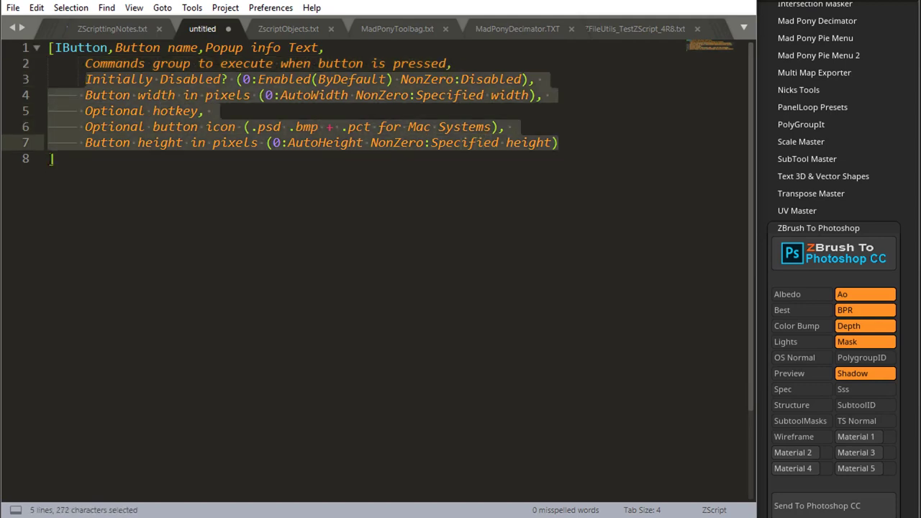
left_click(134, 234)
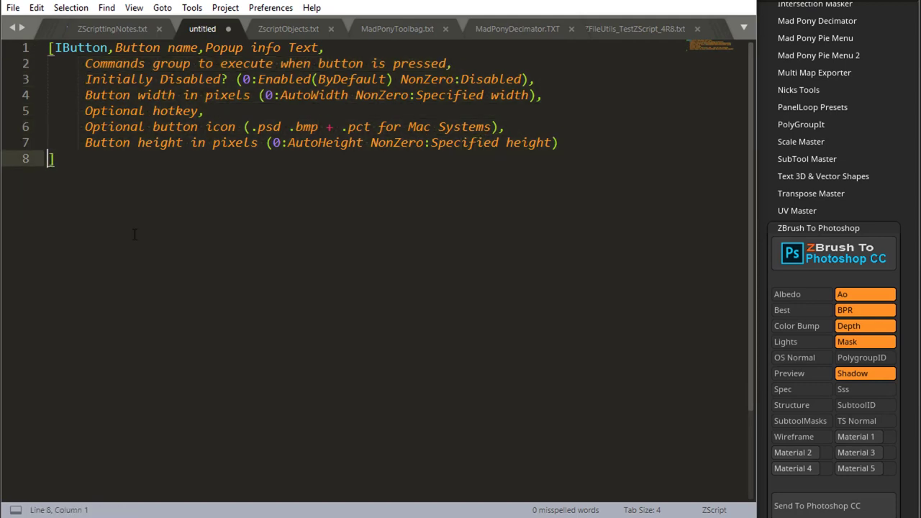
key("ctrl+a")
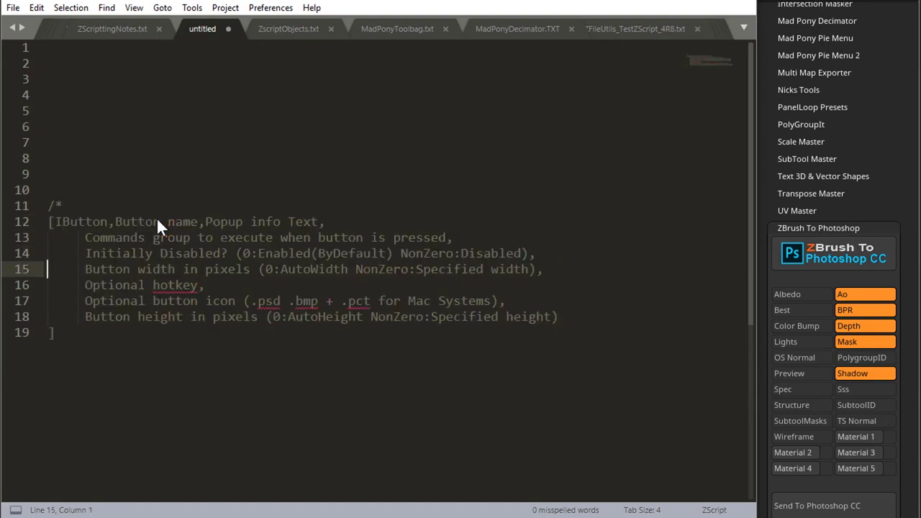
type("*/")
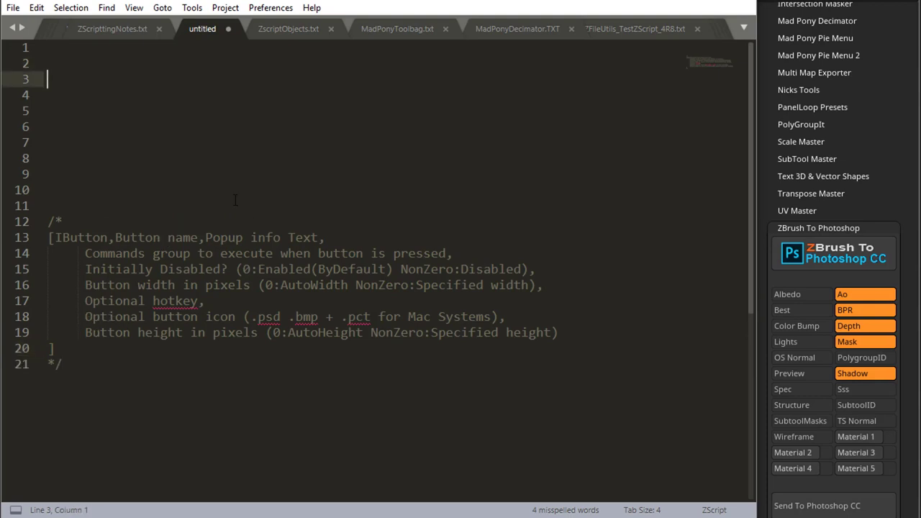
Type '[IButton,MyButton,,' to begin the button command.
type("[]")
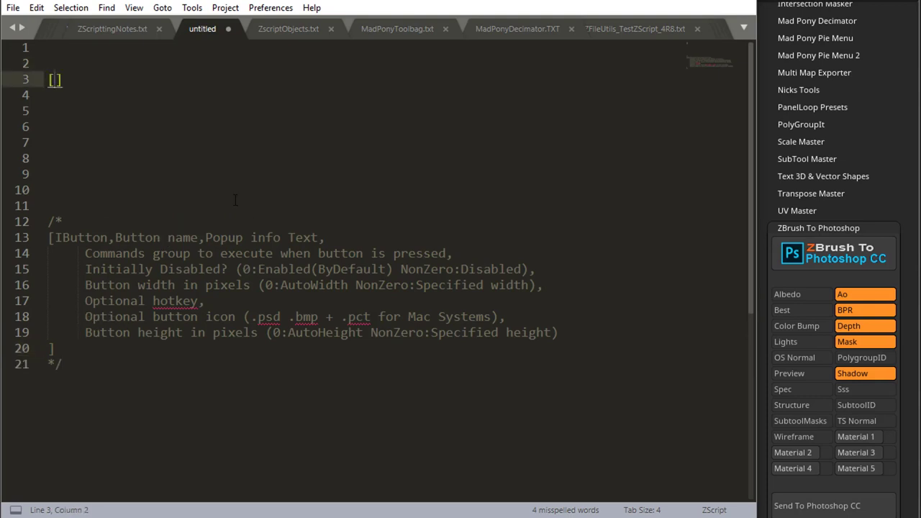
type("IButton")
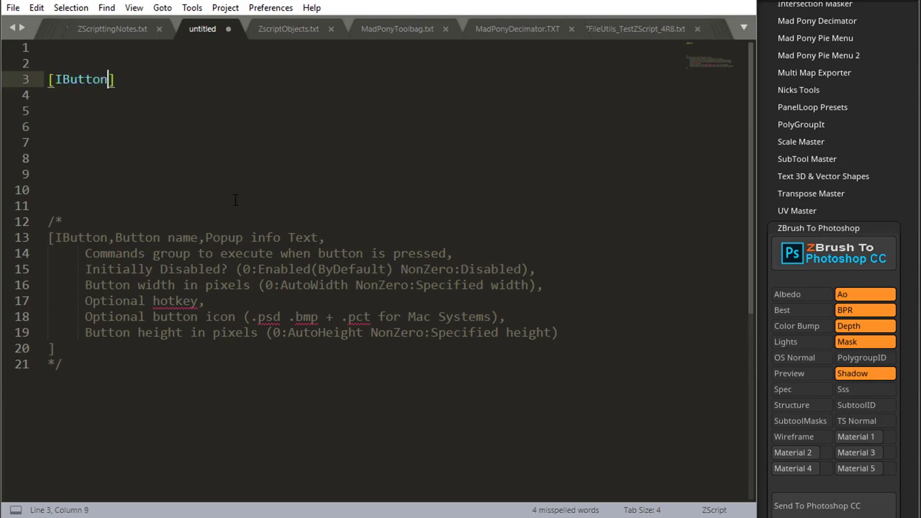
type(",My")
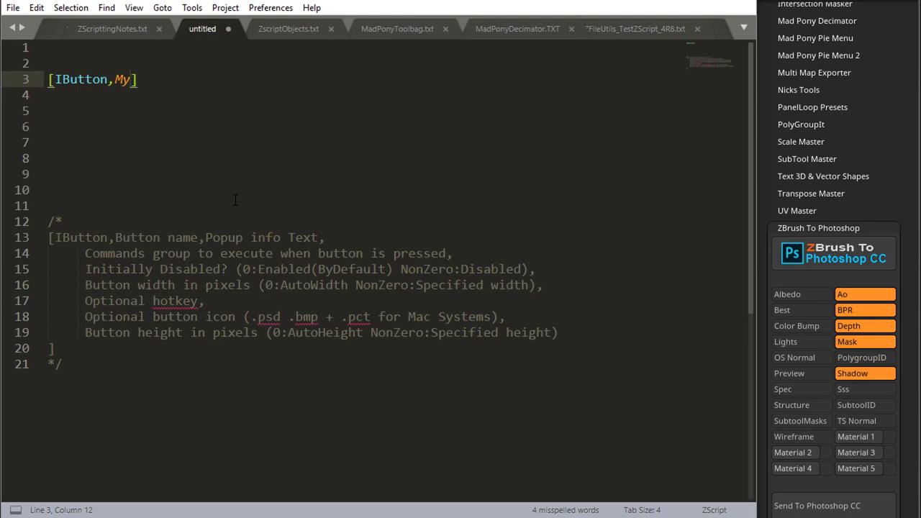
type("But")
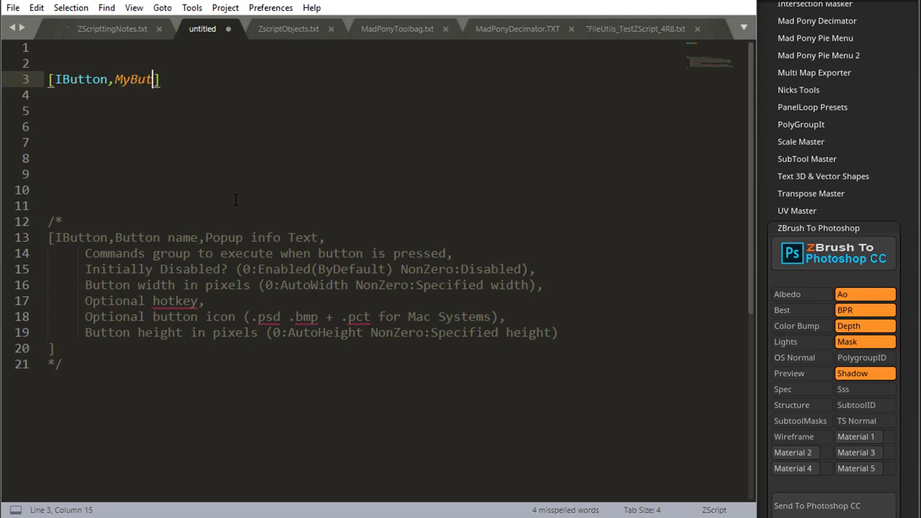
type("ton,")
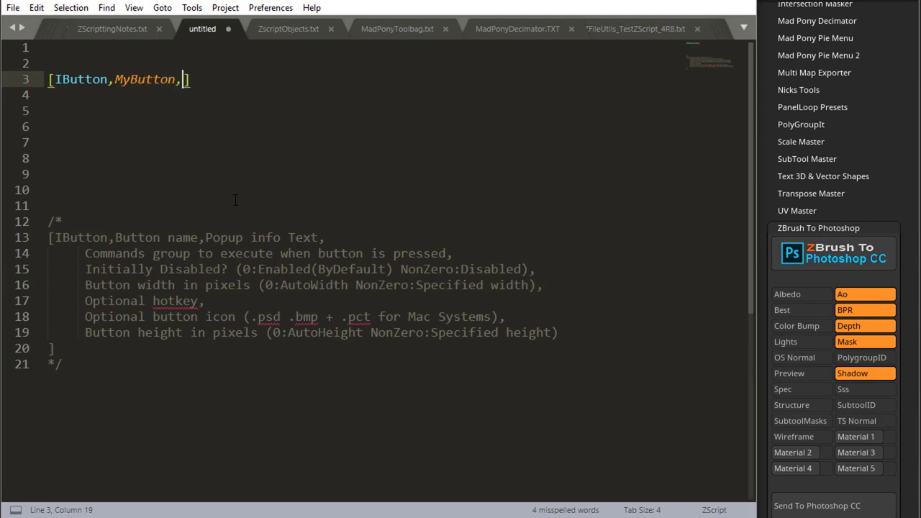
type(",")
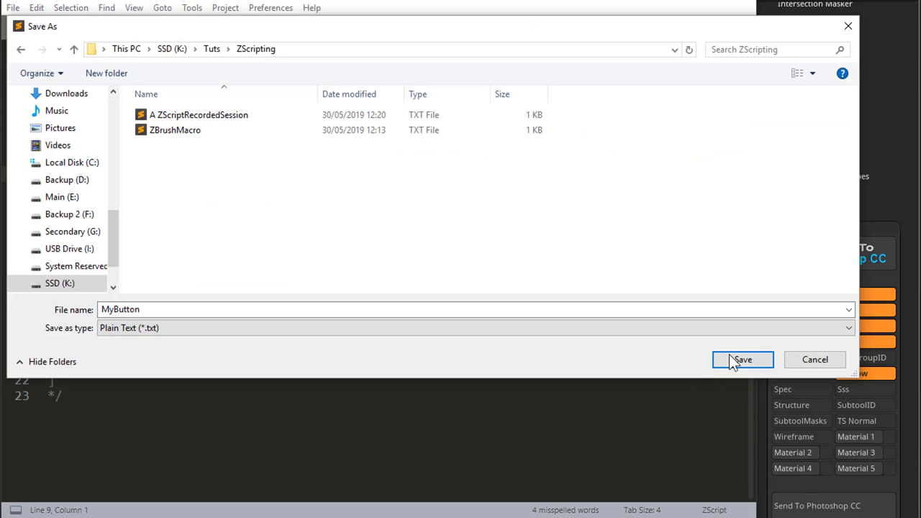
Save the script as MyButton in K:\Tuts\ZScripting.
left_click(743, 359)
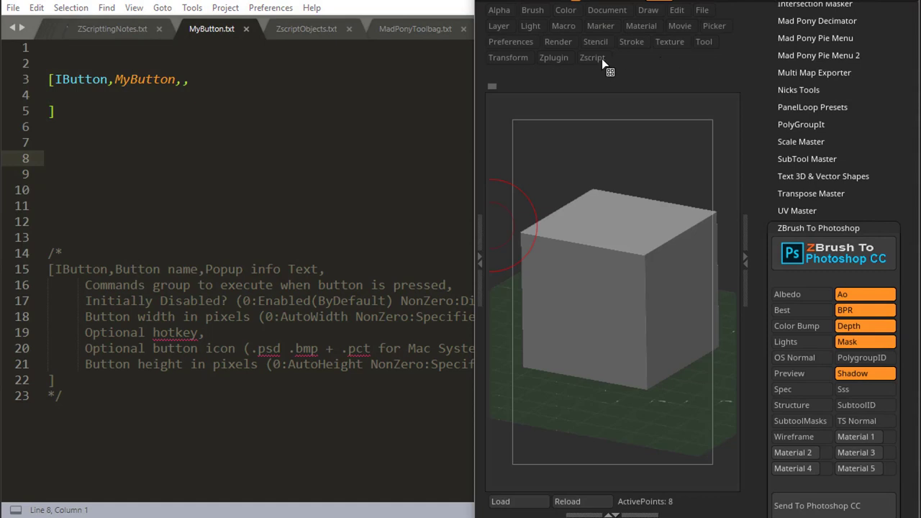
Load MyButton.txt from K:\Tuts\ZScripting through ZBrush's Zscript Load.
left_click(592, 58)
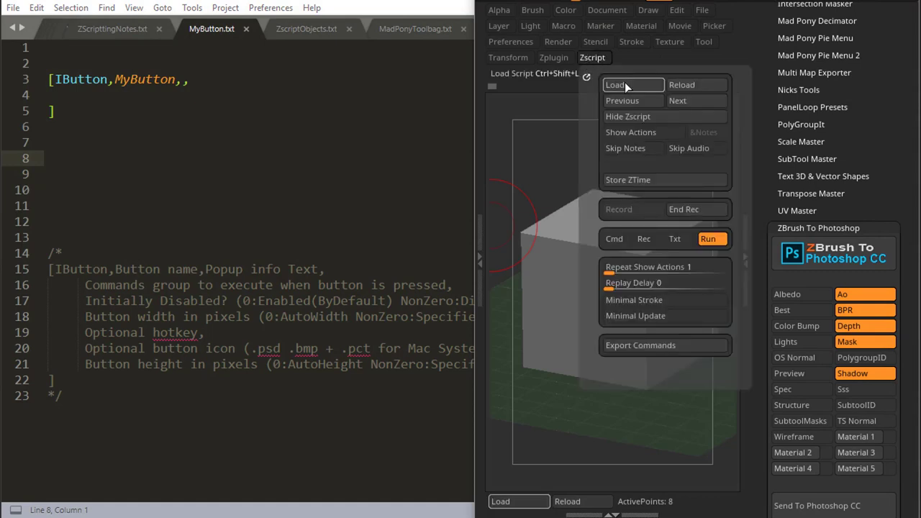
left_click(708, 238)
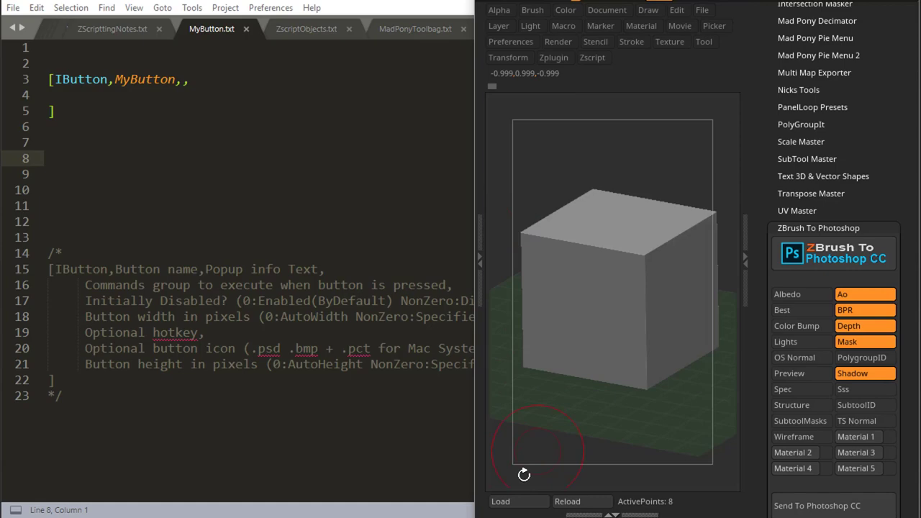
mouse_move(520, 501)
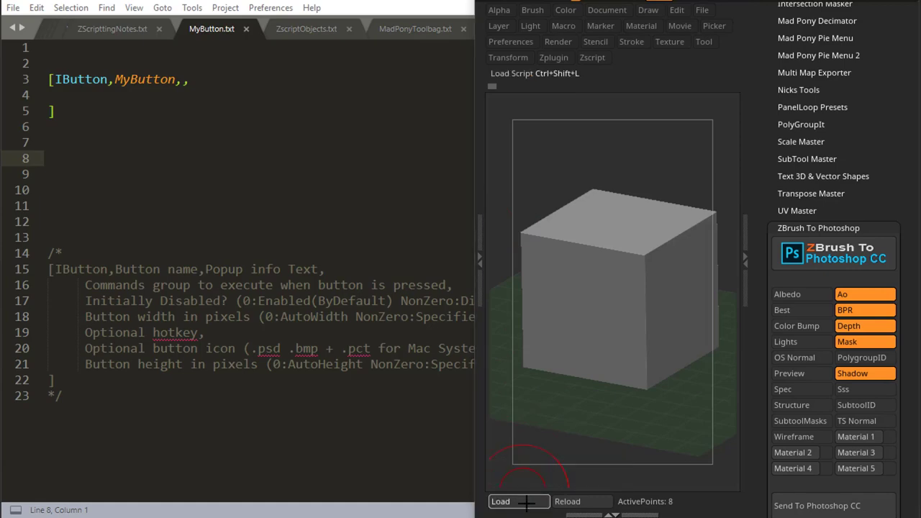
left_click(500, 501)
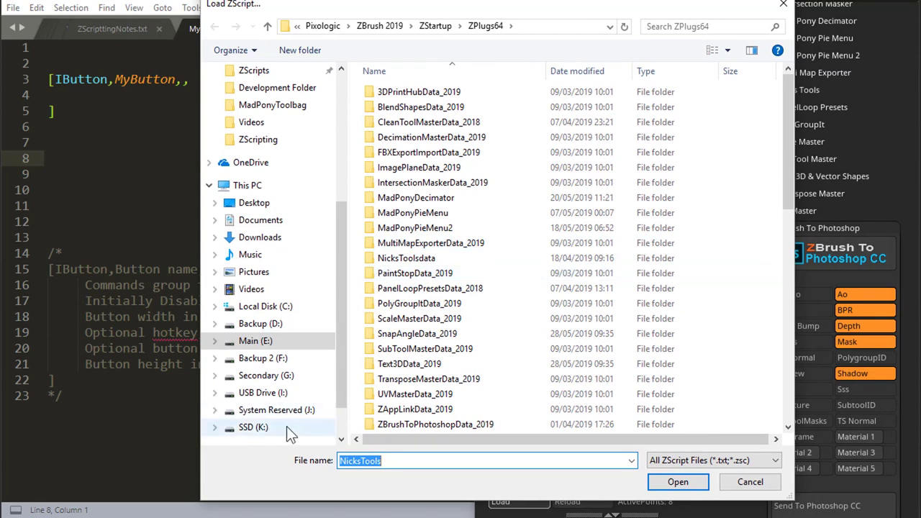
left_click(253, 427)
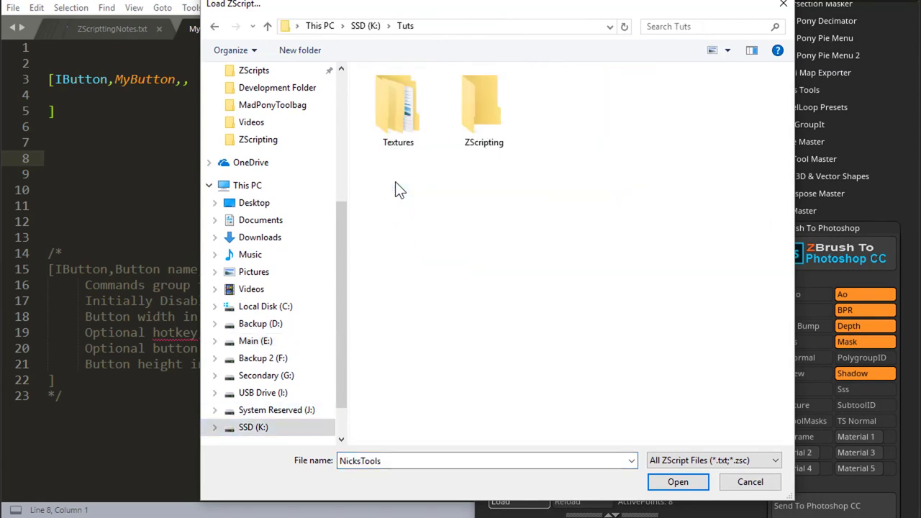
double_click(483, 108)
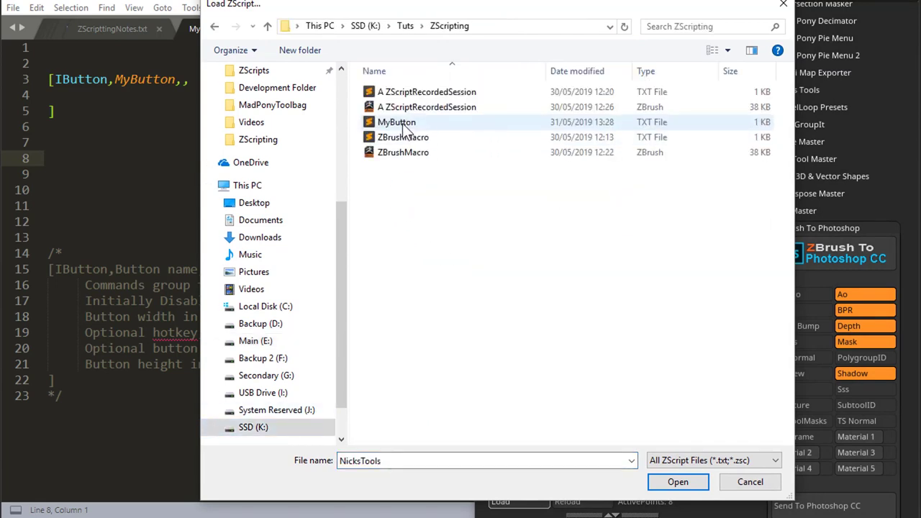
left_click(396, 121)
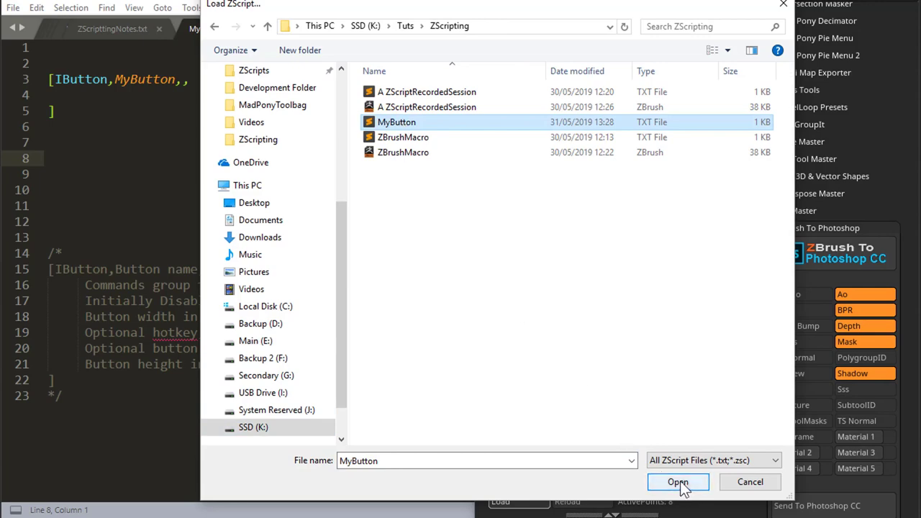
left_click(677, 482)
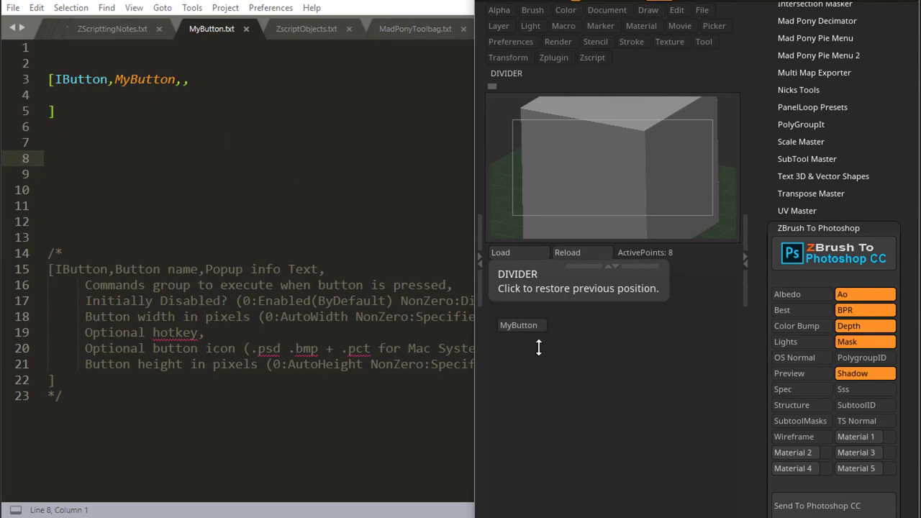
mouse_move(605, 357)
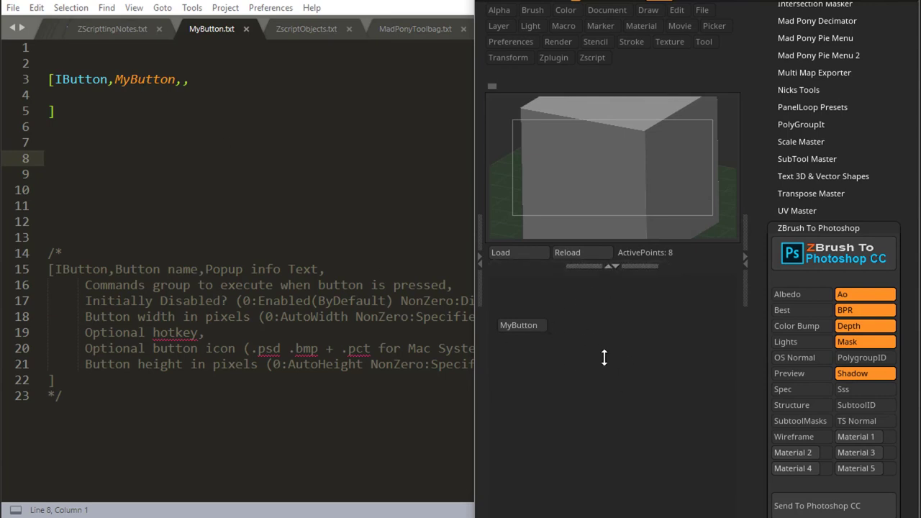
mouse_move(518, 325)
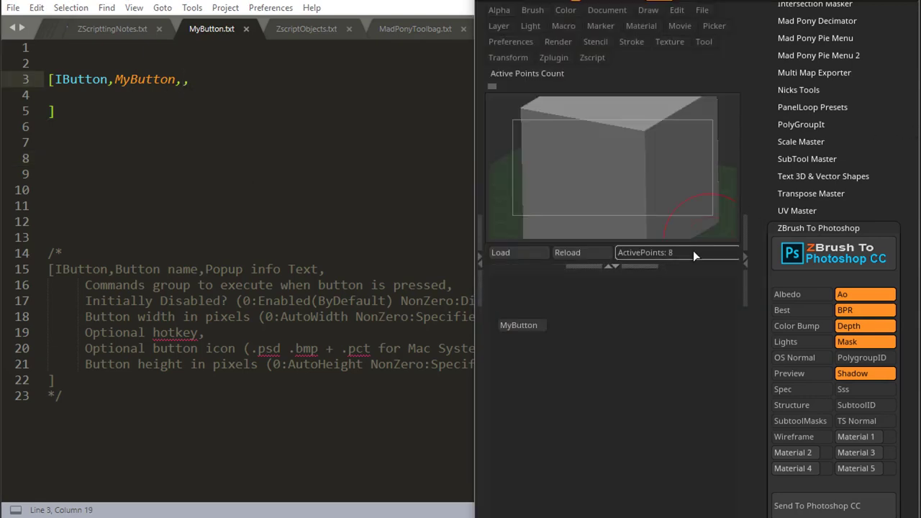
mouse_move(518, 324)
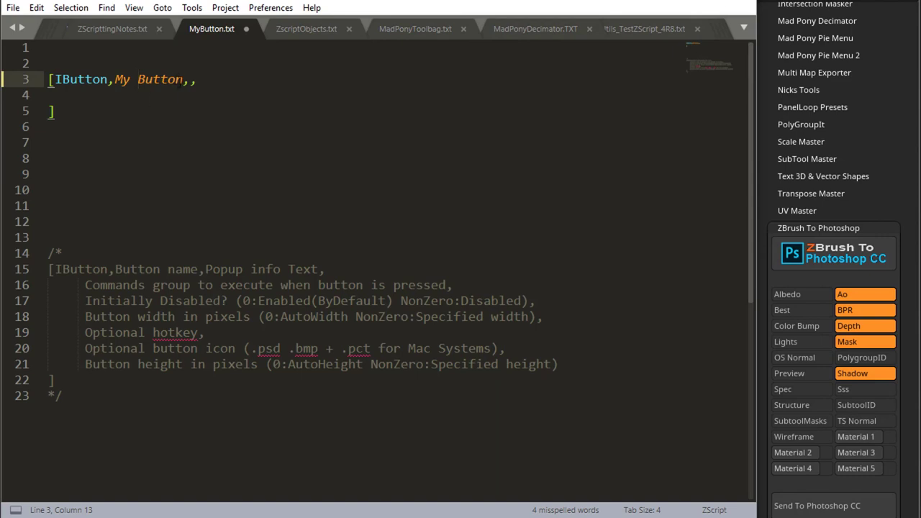
Change the button name to "My Button", enclosed in double quotes.
left_click(182, 79)
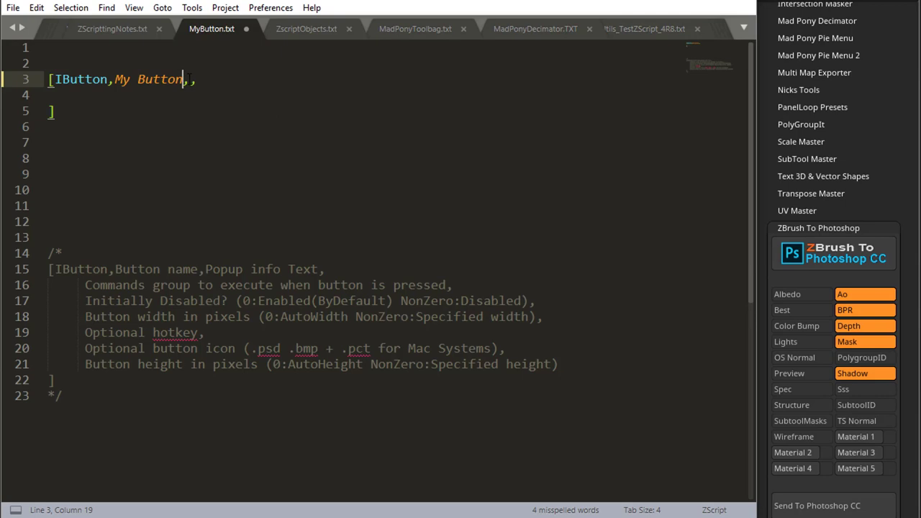
double_click(149, 80)
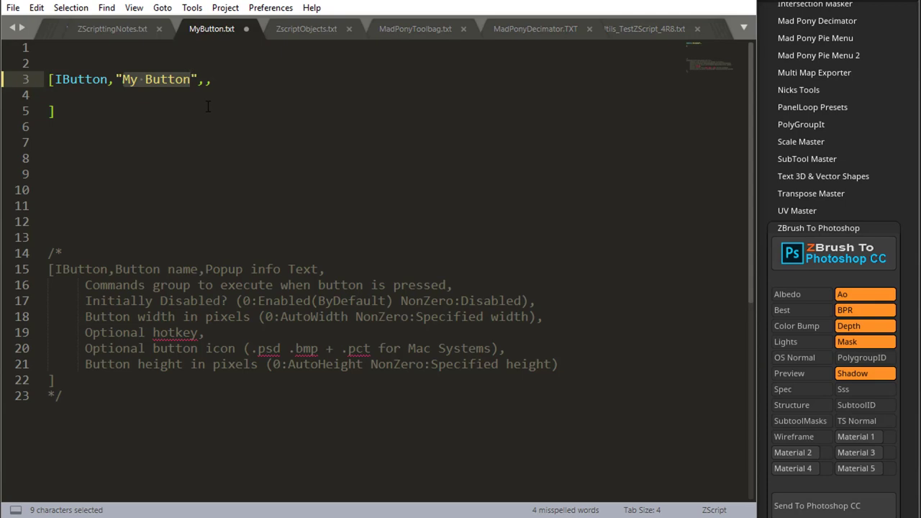
left_click(189, 79)
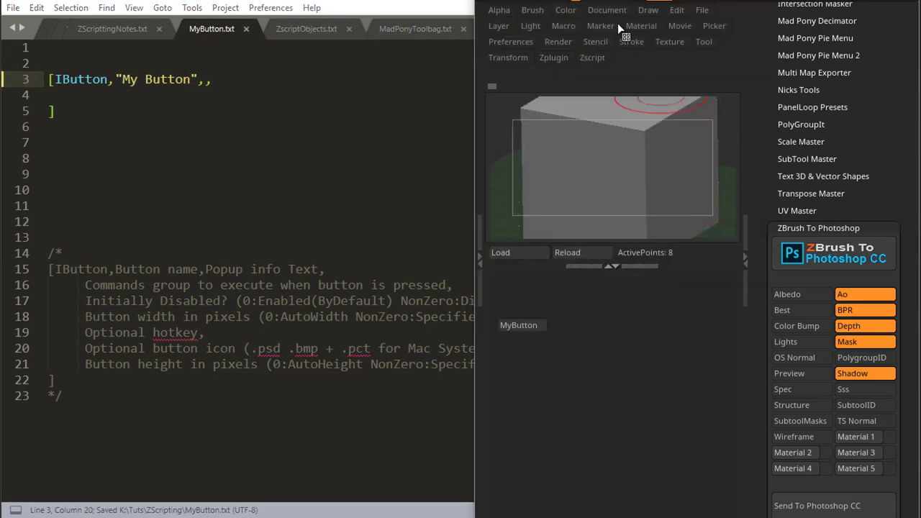
left_click(592, 57)
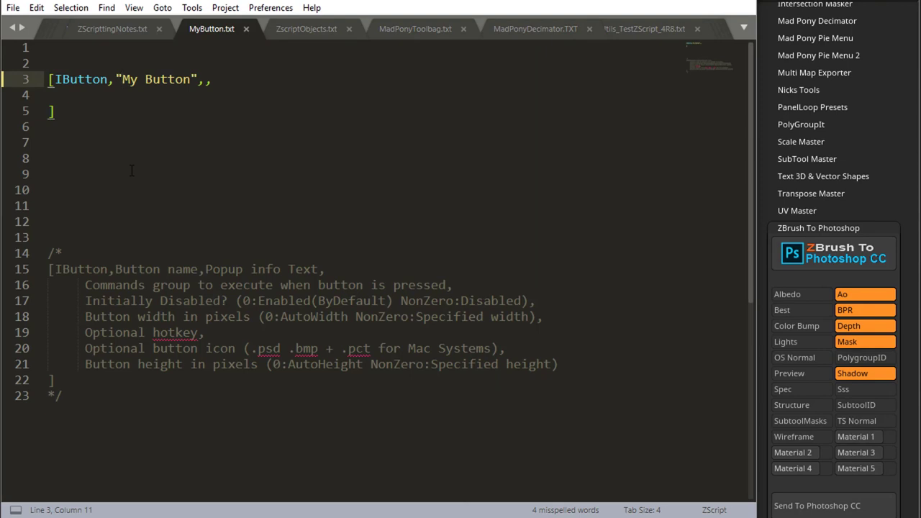
mouse_move(486, 254)
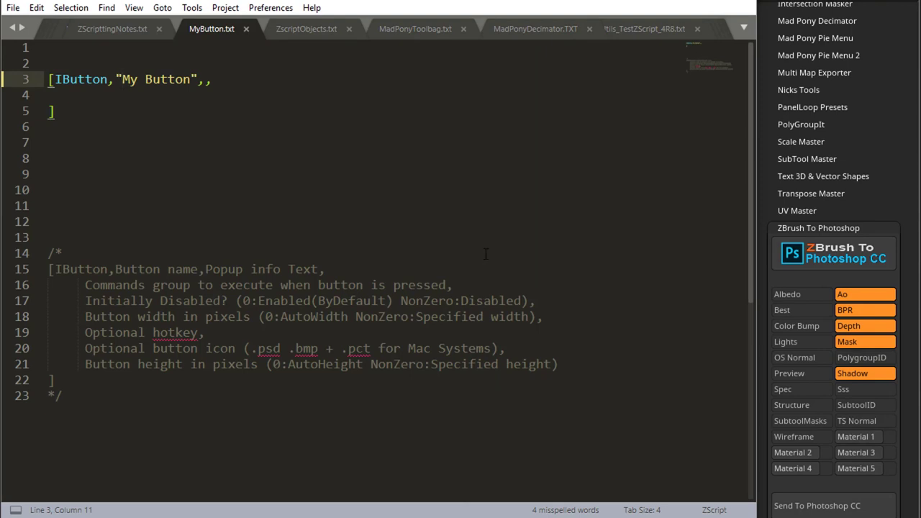
Prefix the button name with 'ZPlugin:' and save the script.
type("ZPlugin:")
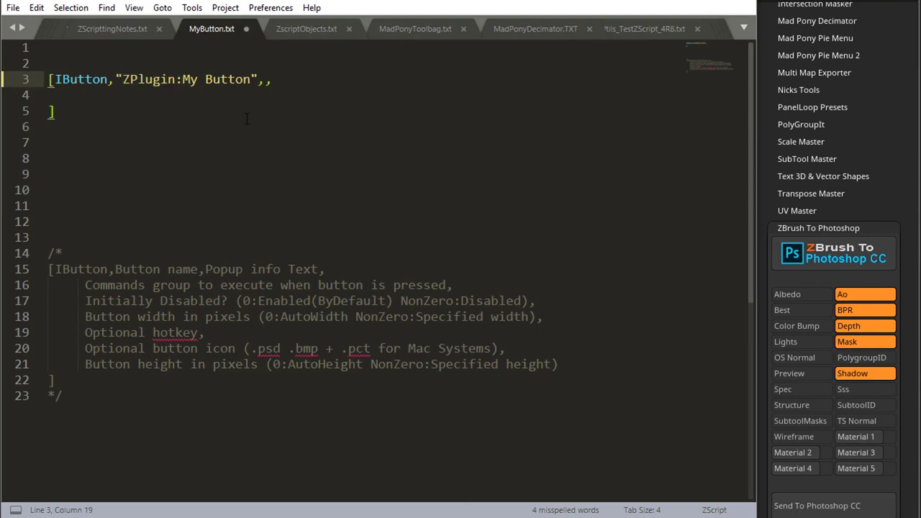
key("ctrl+s")
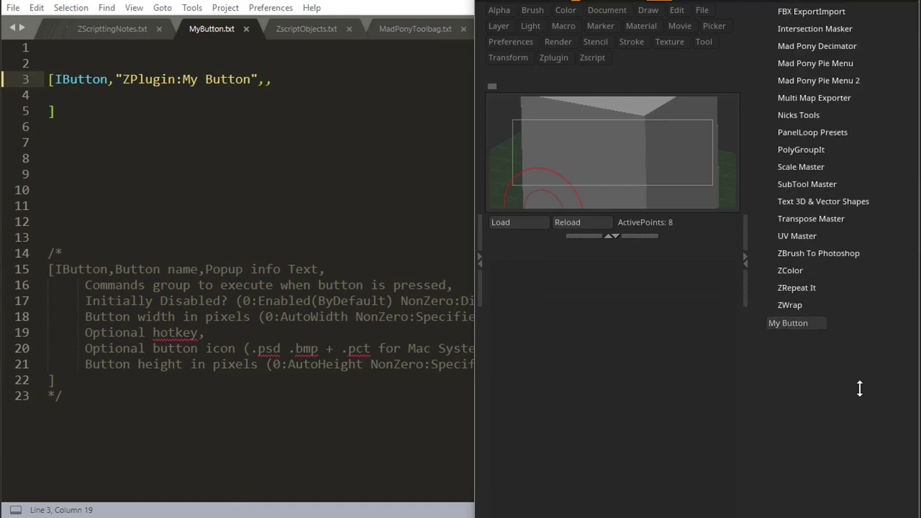
scroll("down", 3)
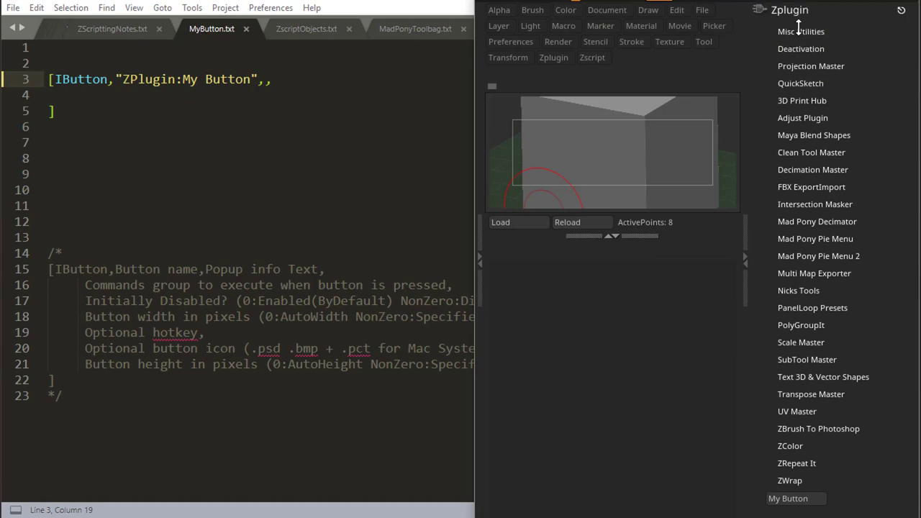
Check My Button under Misc Utilities, then reload the script for the Alpha palette.
left_click(800, 31)
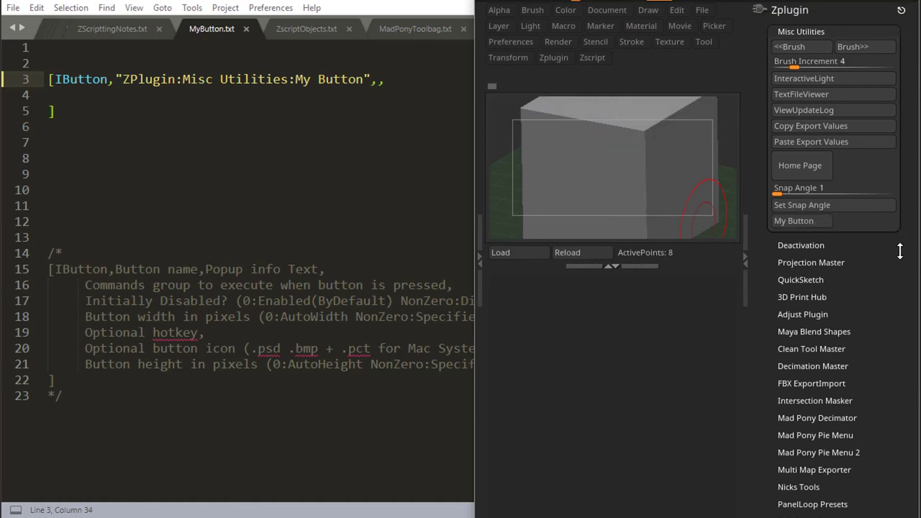
mouse_move(801, 46)
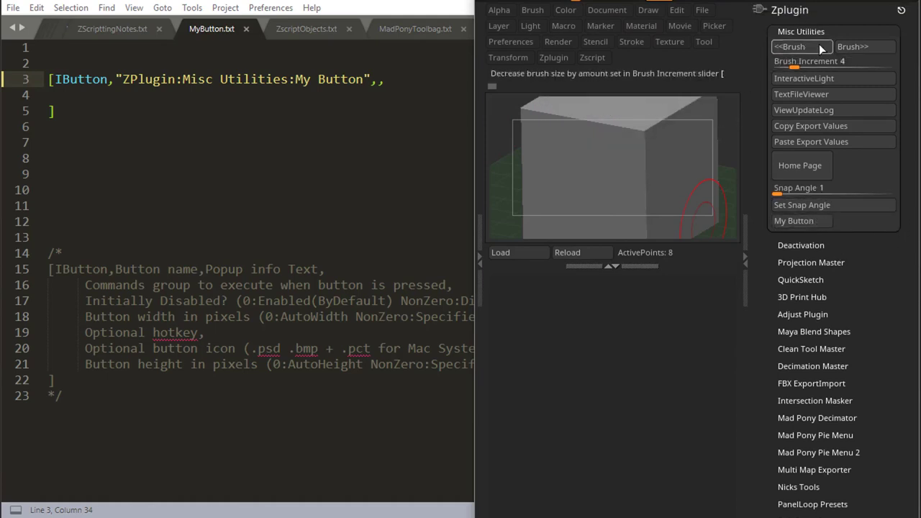
mouse_move(759, 56)
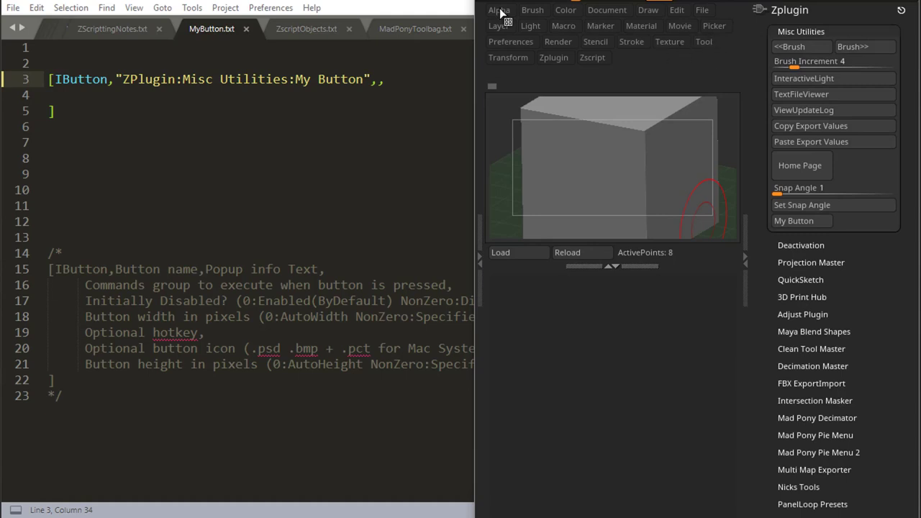
left_click(499, 10)
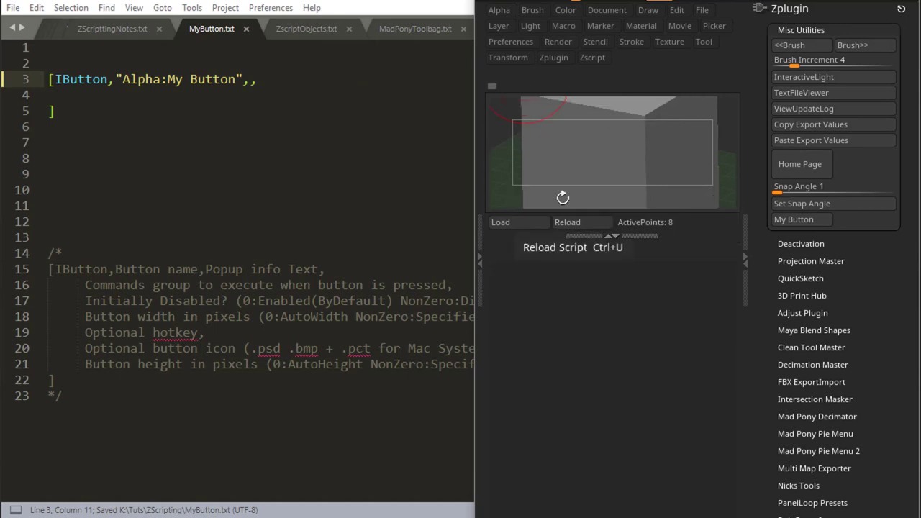
left_click(499, 9)
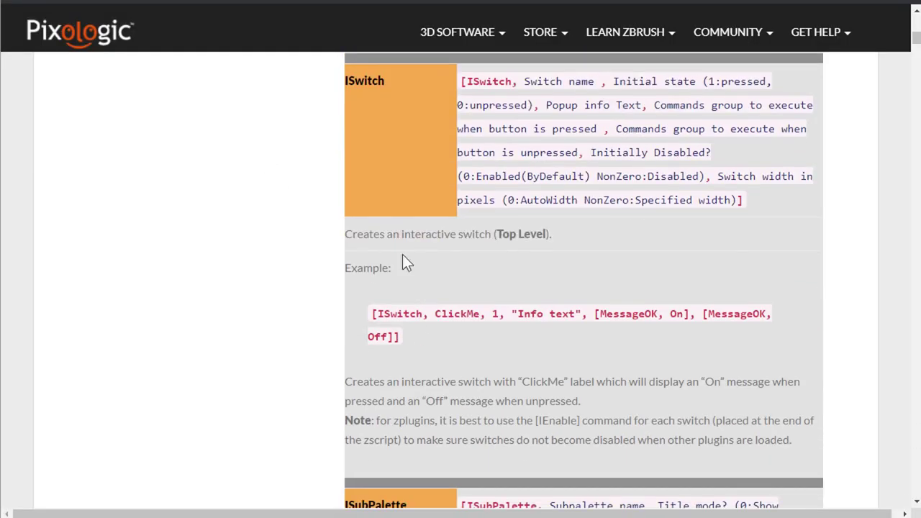
Scroll past ISwitch to view the ISubPalette syntax entry.
scroll("down", 3)
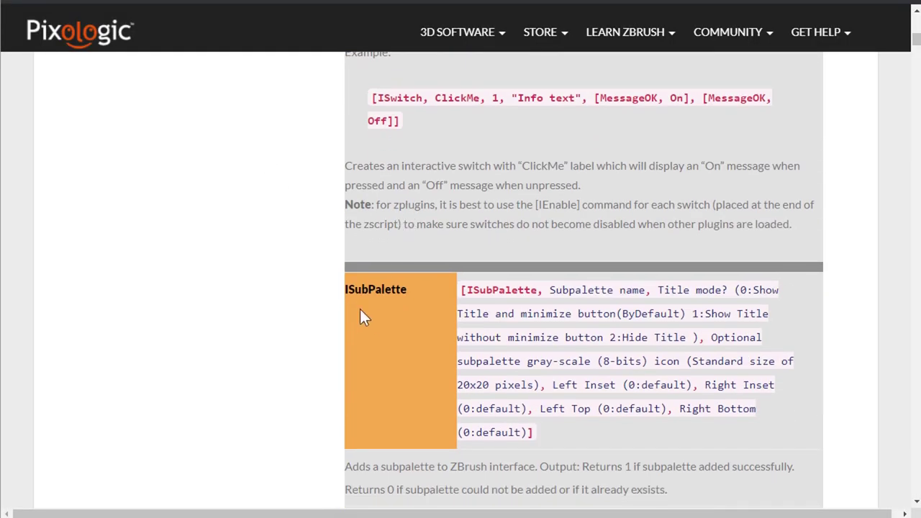
mouse_move(421, 300)
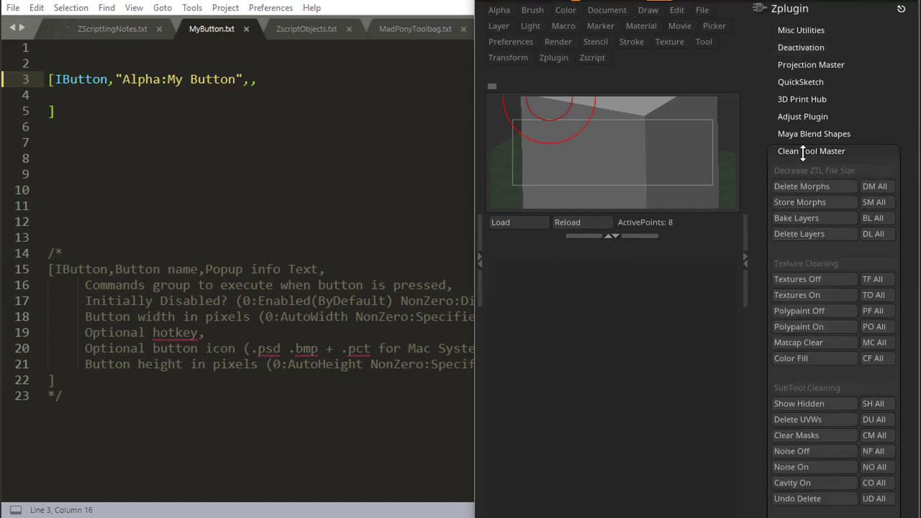
Collapse the expanded Clean Tool Master and Maya Blend Shapes subpalettes in Zplugin.
left_click(813, 133)
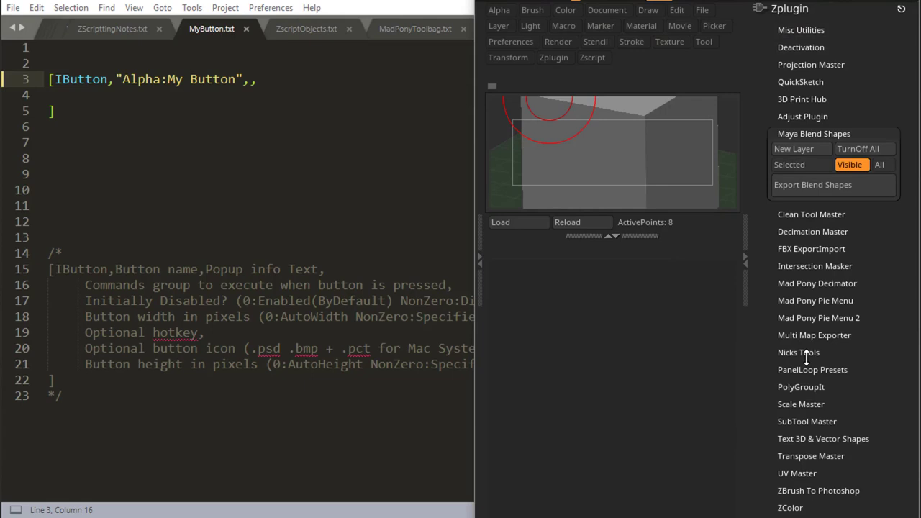
left_click(798, 352)
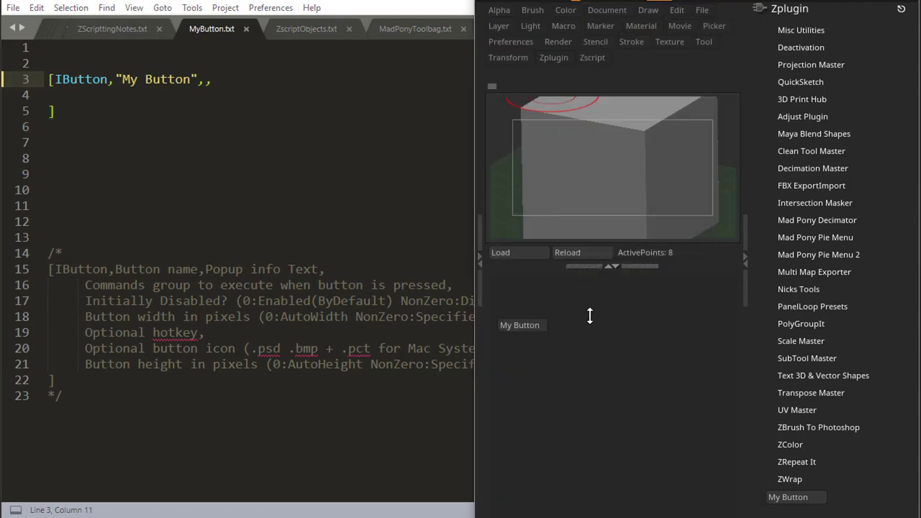
mouse_move(519, 252)
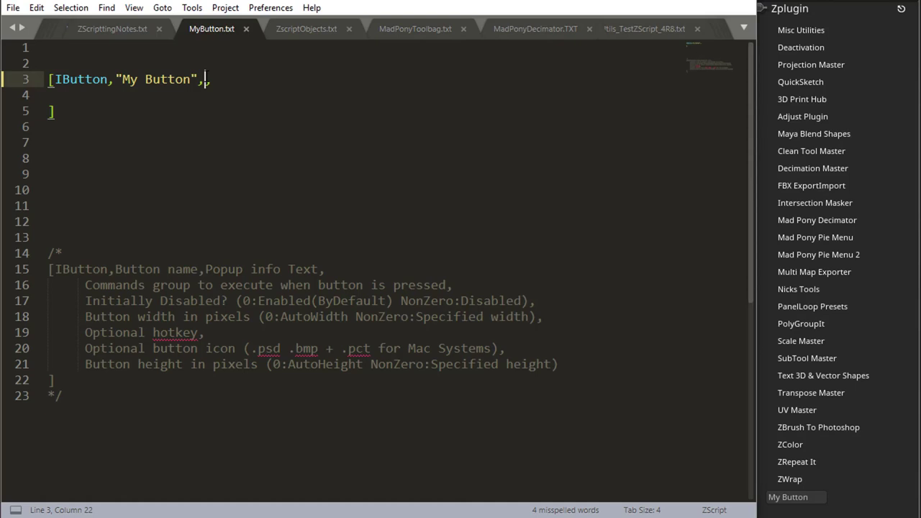
Add the info text argument "My Button \n ...auto line breaks..." after the button name on line 3.
type(",")
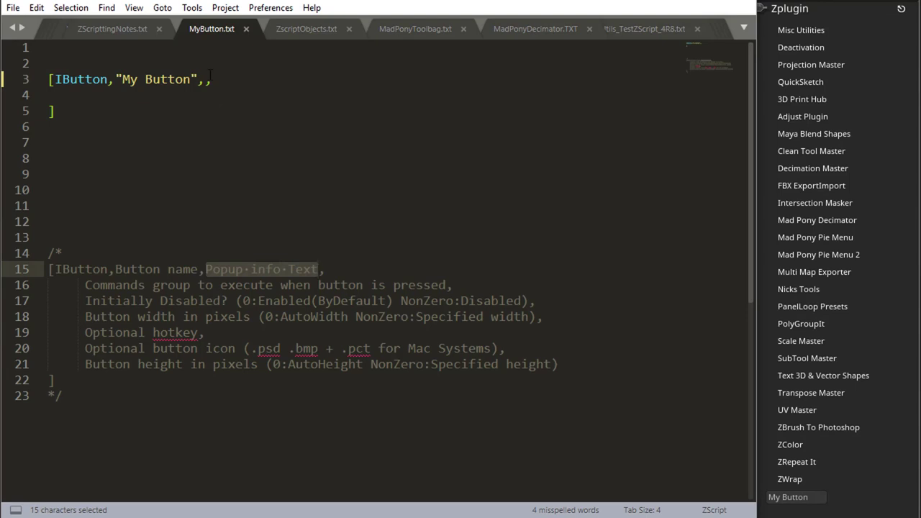
type("\"My info text\"")
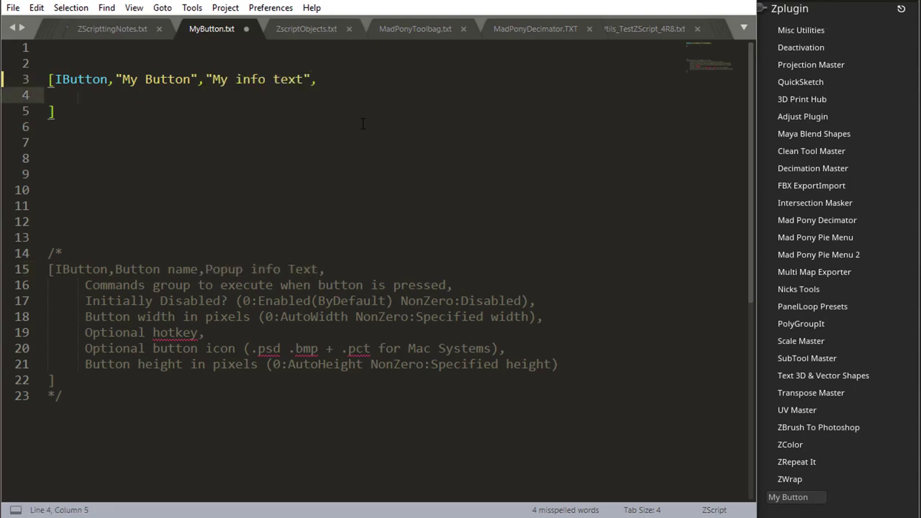
double_click(250, 79)
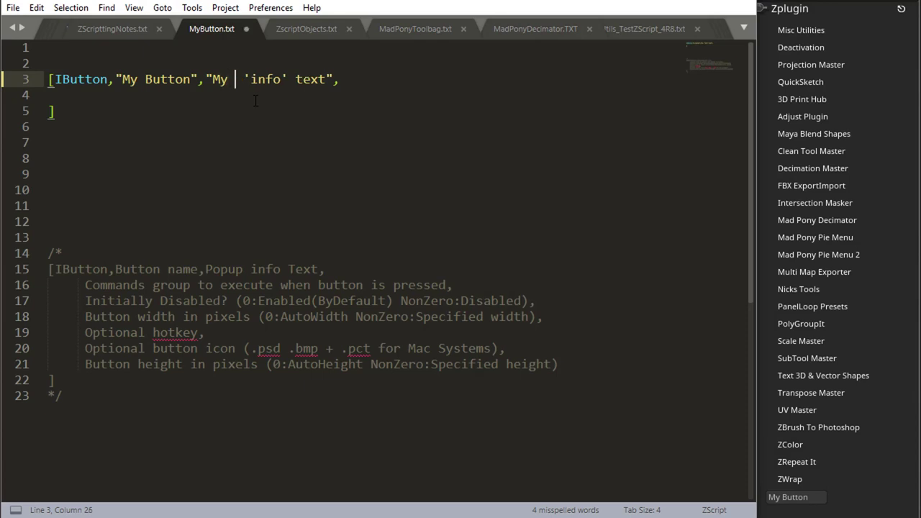
type("Bu")
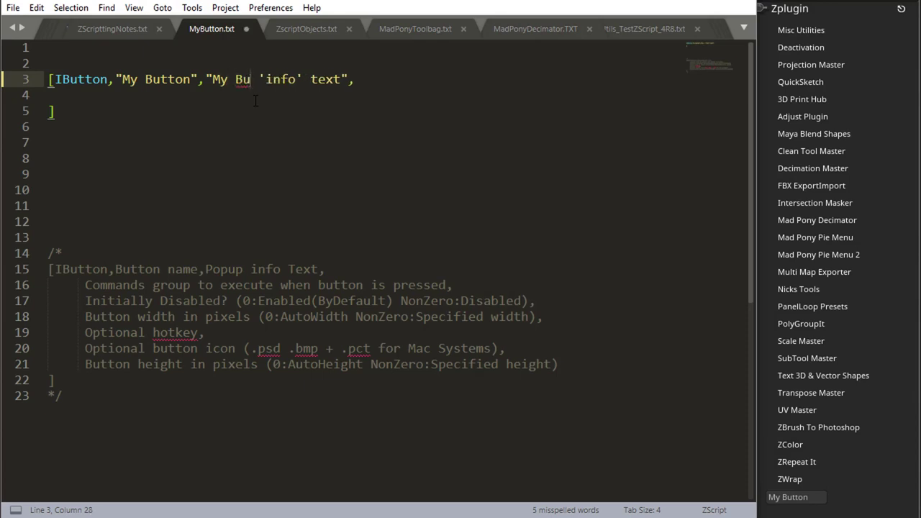
type("tton")
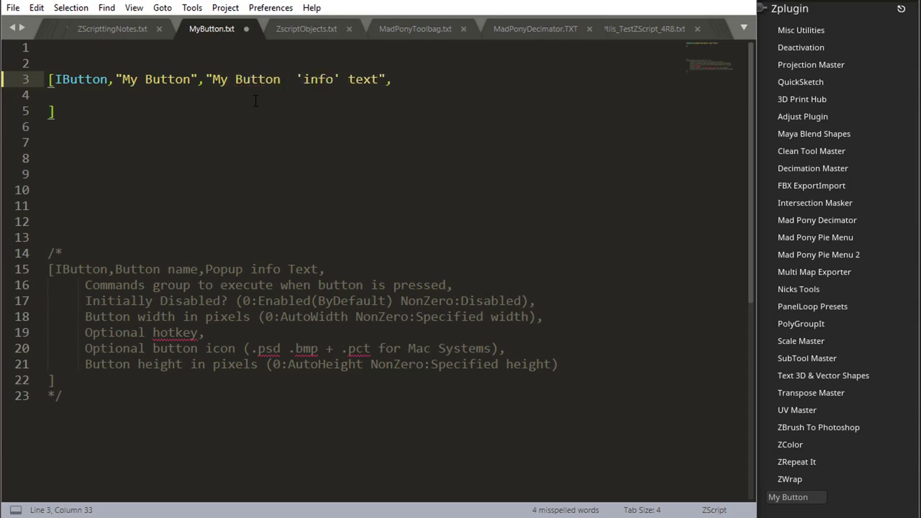
type("\\n")
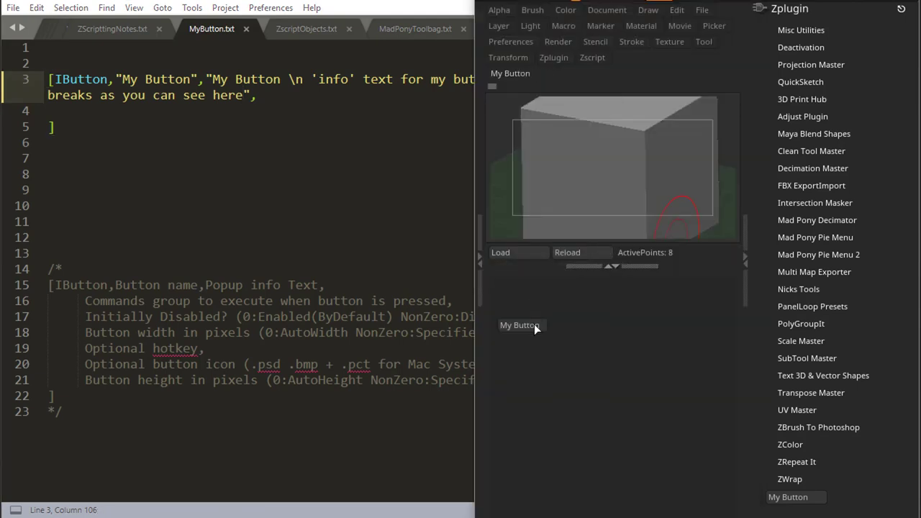
mouse_move(520, 324)
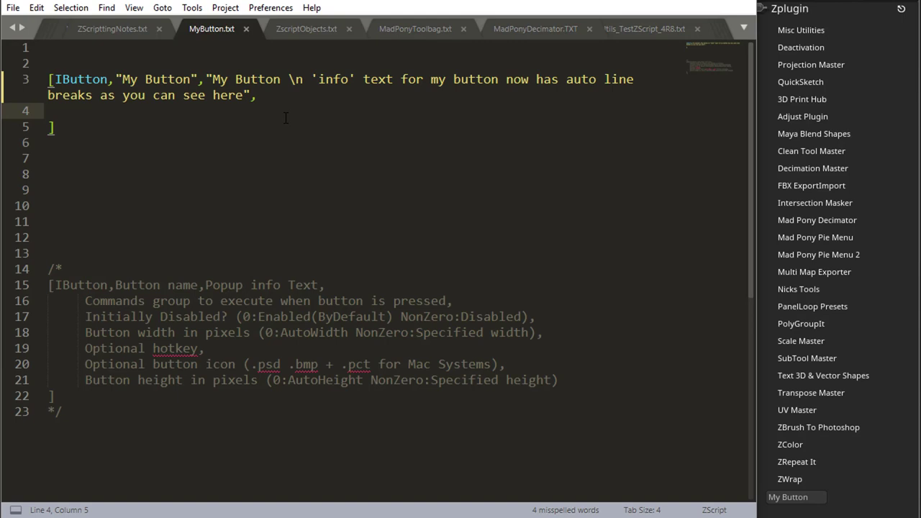
Type the command group [Note,"Hello World!",,1] on line 4 of the IButton.
type("[]")
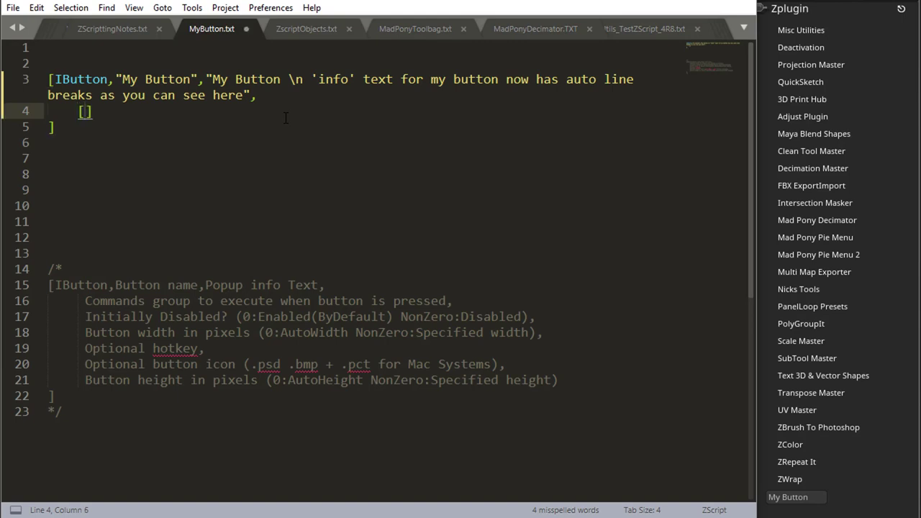
type("No")
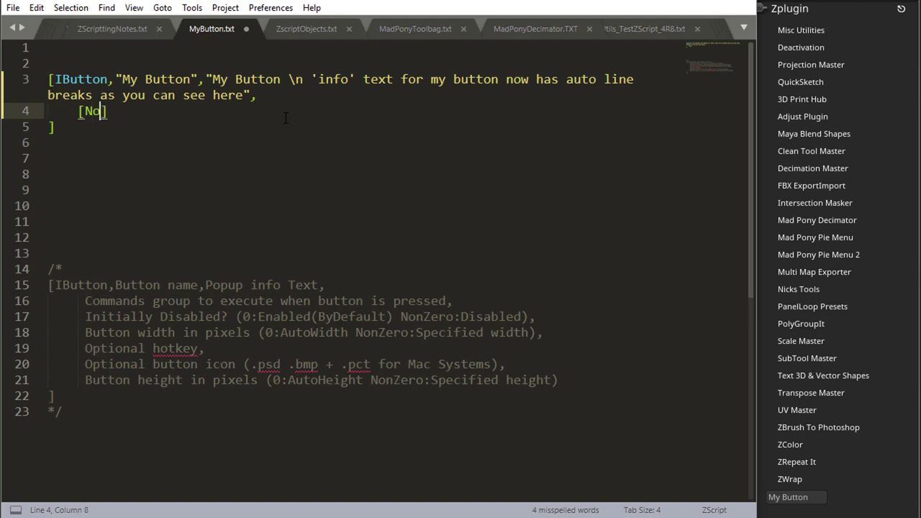
type("te,")
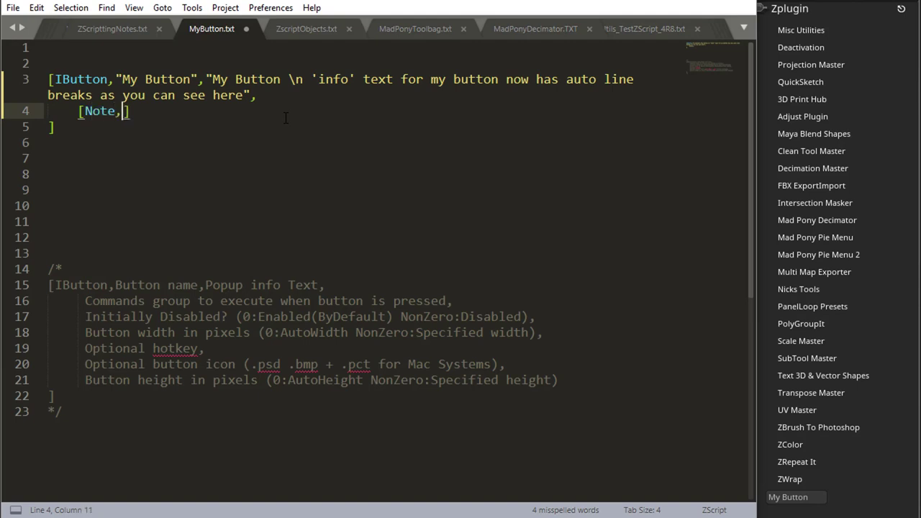
type("\"")
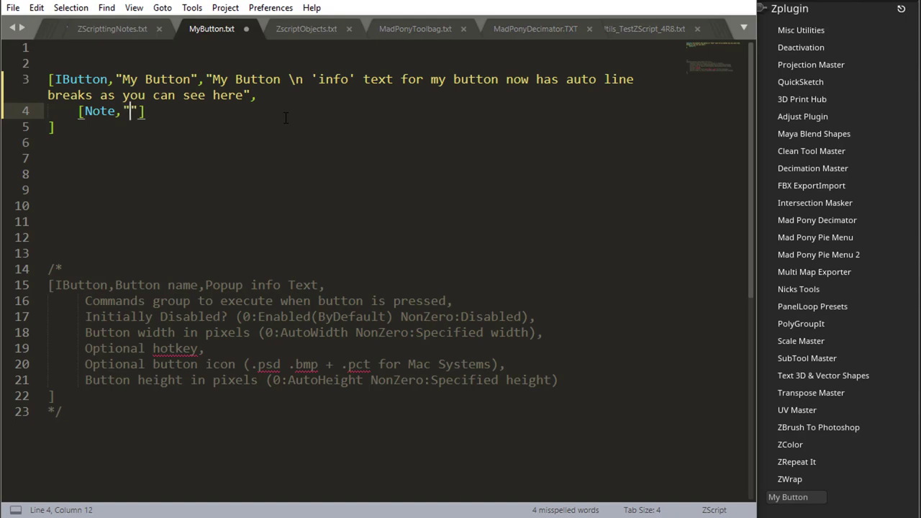
type("Hello World!")
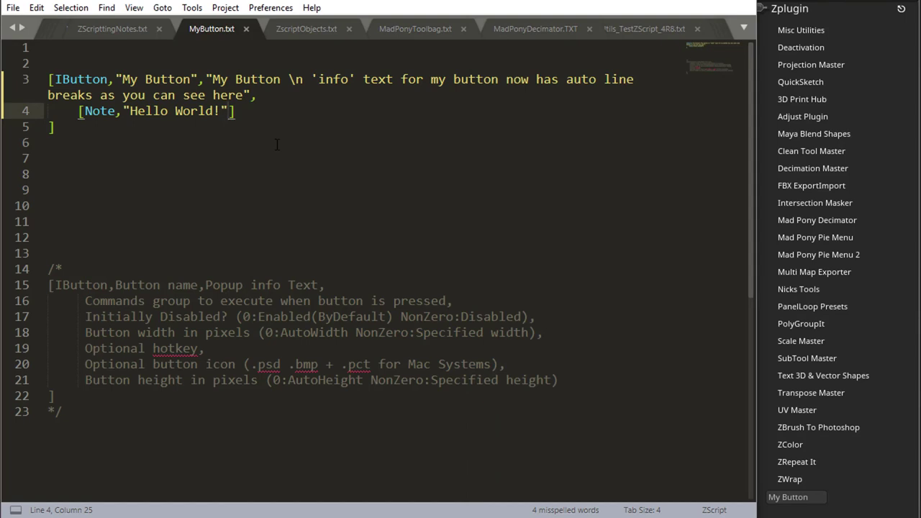
type(",,")
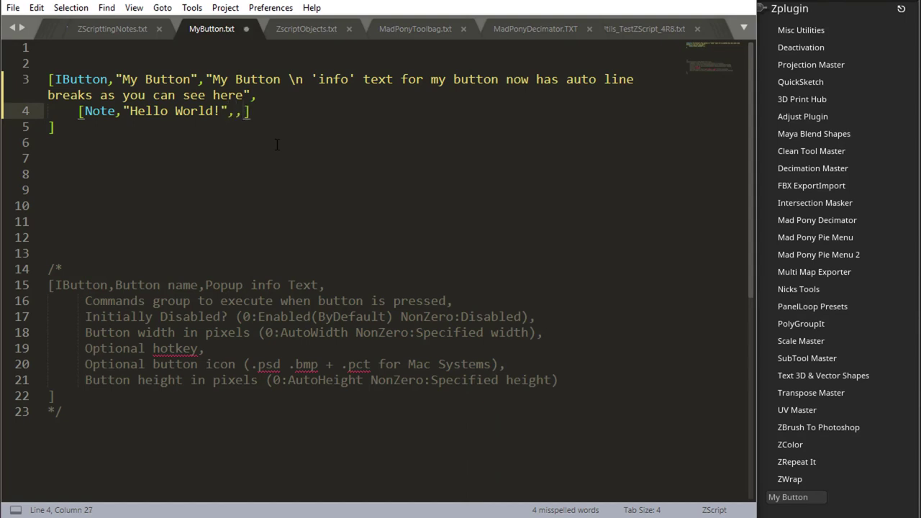
type("1")
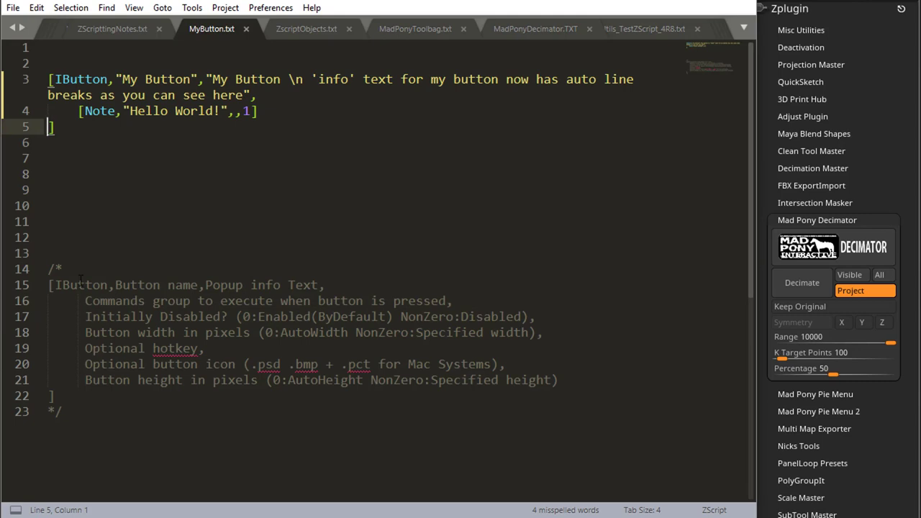
Leave the initially-disabled argument empty after the Note command on line 5.
left_click_drag(85, 316, 521, 317)
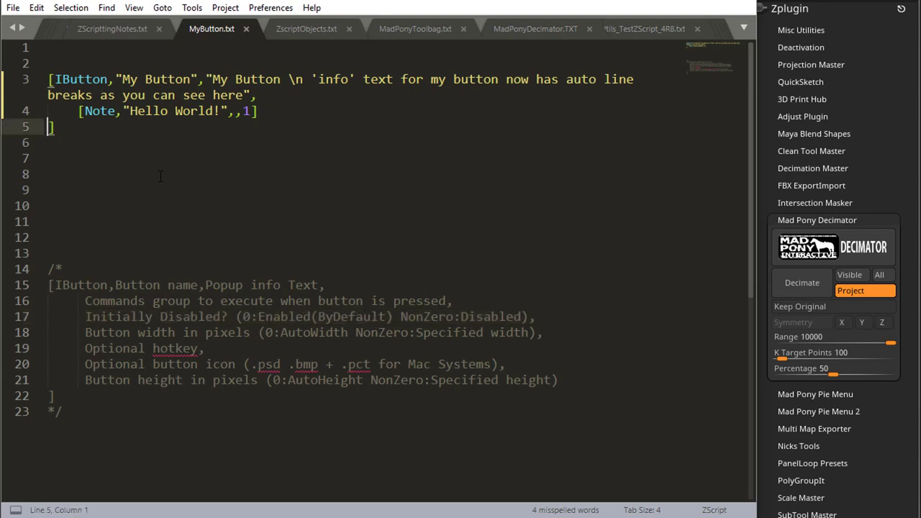
type(",")
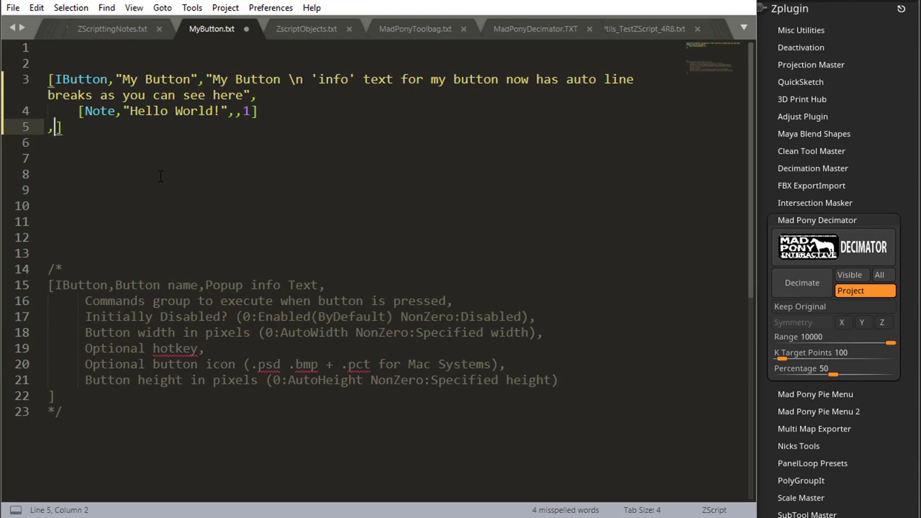
type("1")
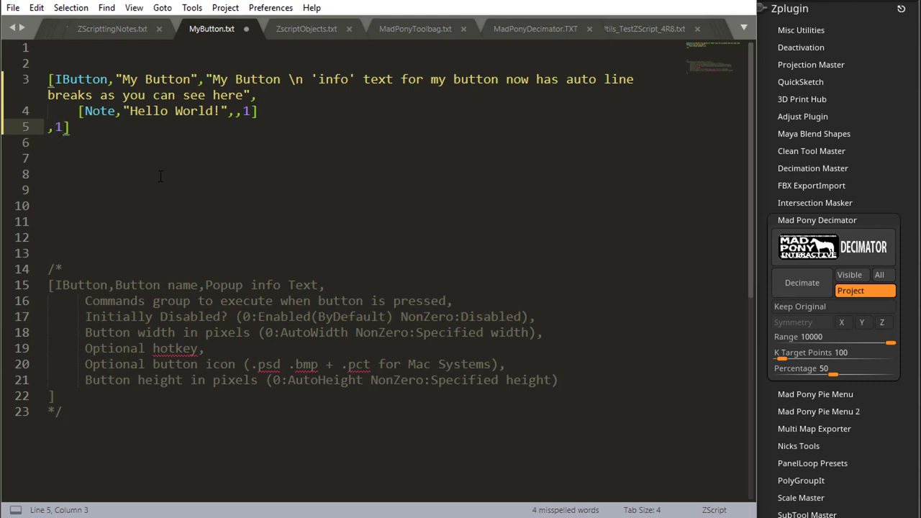
double_click(280, 317)
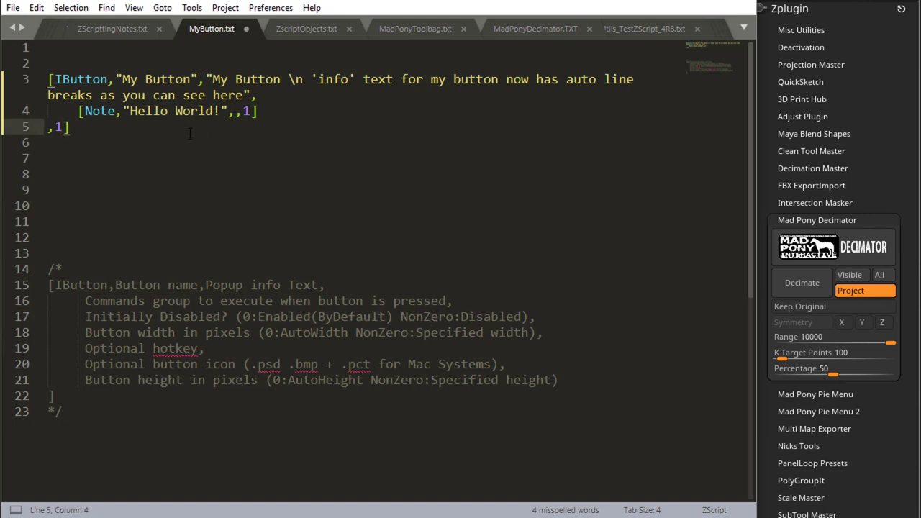
key("ctrl+s")
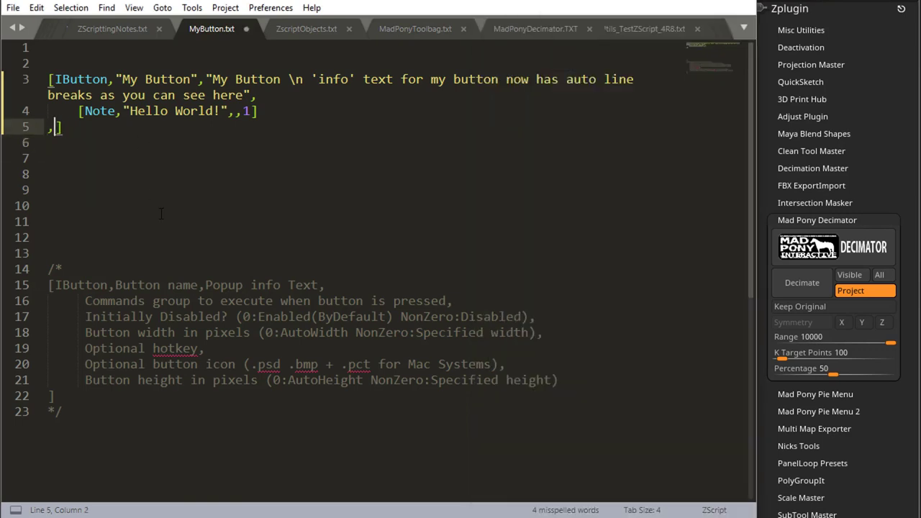
Set the button width argument to 100, checking the AutoWidth comment.
type(",")
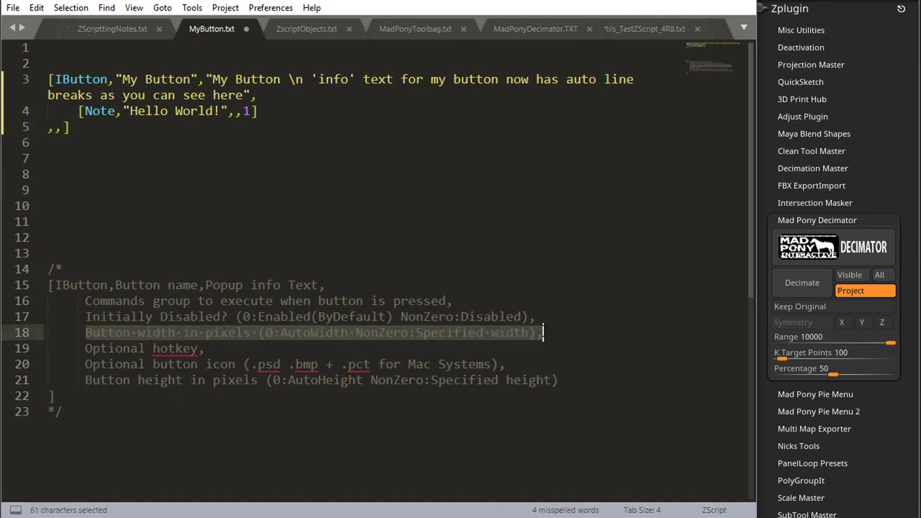
double_click(325, 332)
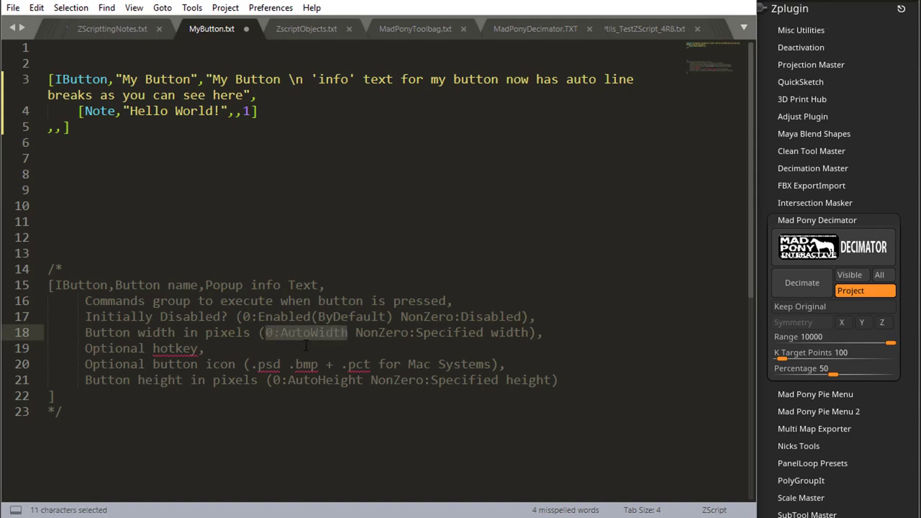
left_click_drag(345, 333, 504, 332)
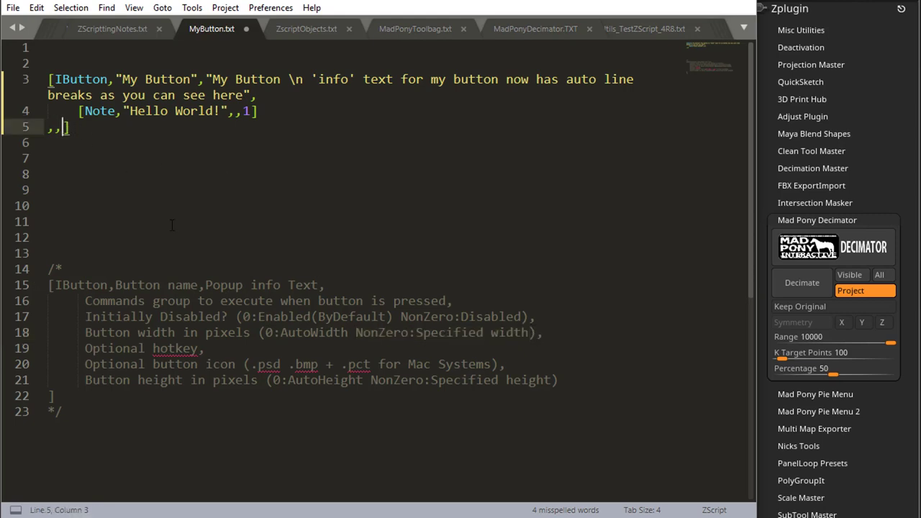
type("100")
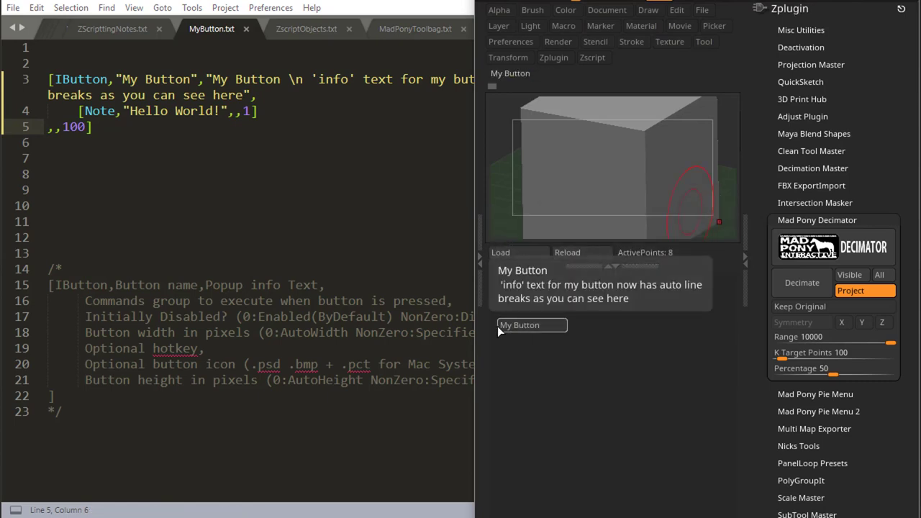
mouse_move(569, 327)
type(".")
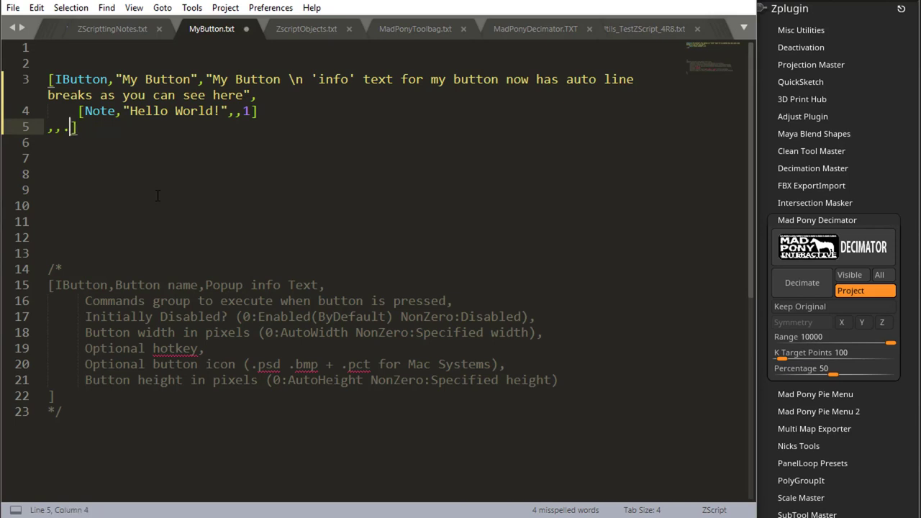
Test the button in ZBrush, then replace .1 with a width of 100 on line 5.
type("1")
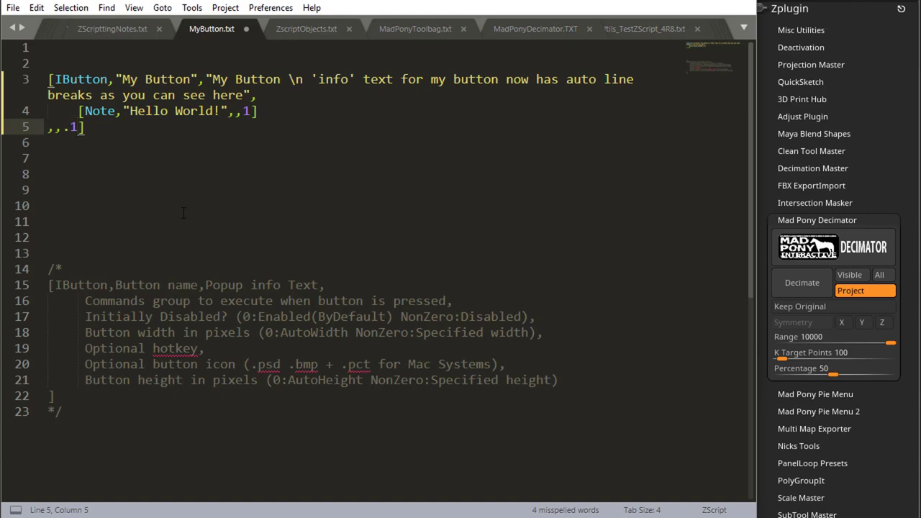
mouse_move(503, 192)
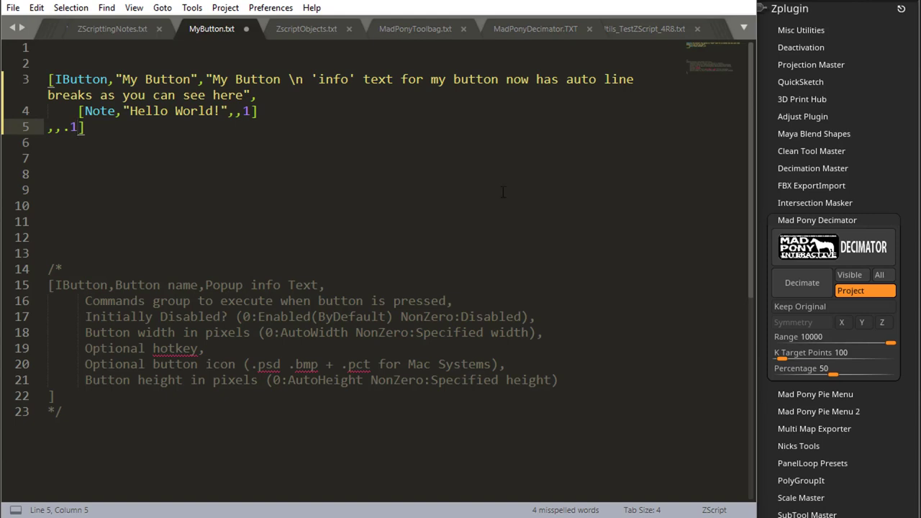
mouse_move(785, 142)
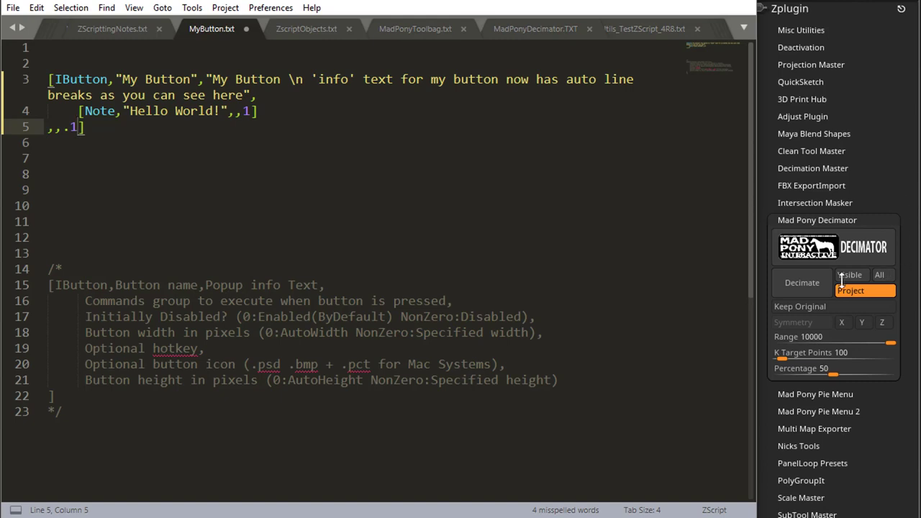
left_click(801, 282)
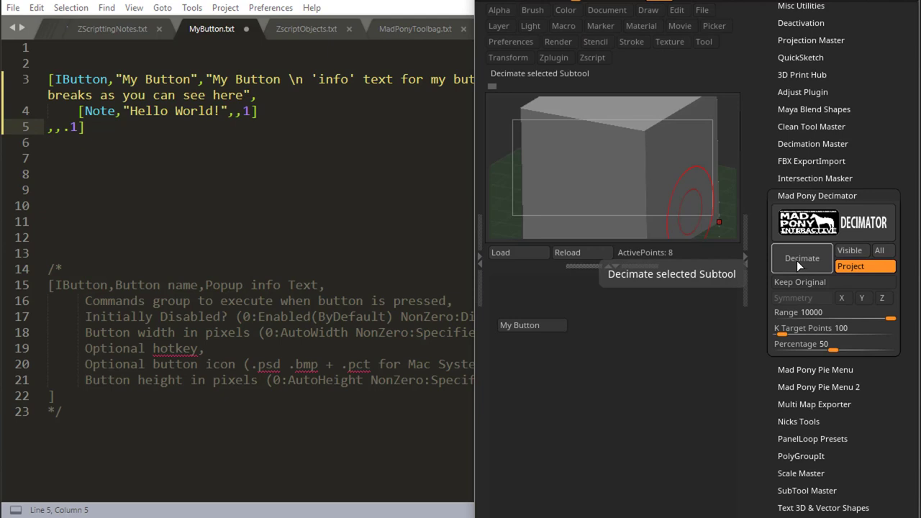
mouse_move(863, 266)
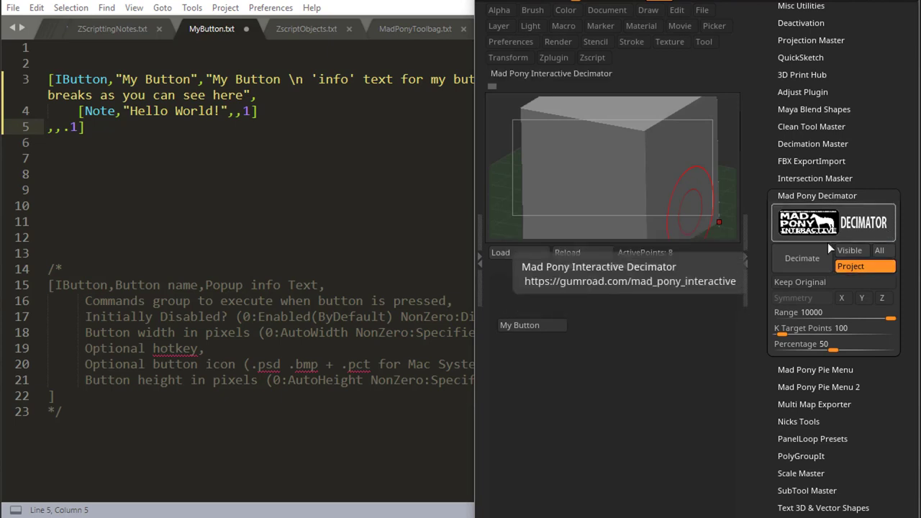
mouse_move(799, 247)
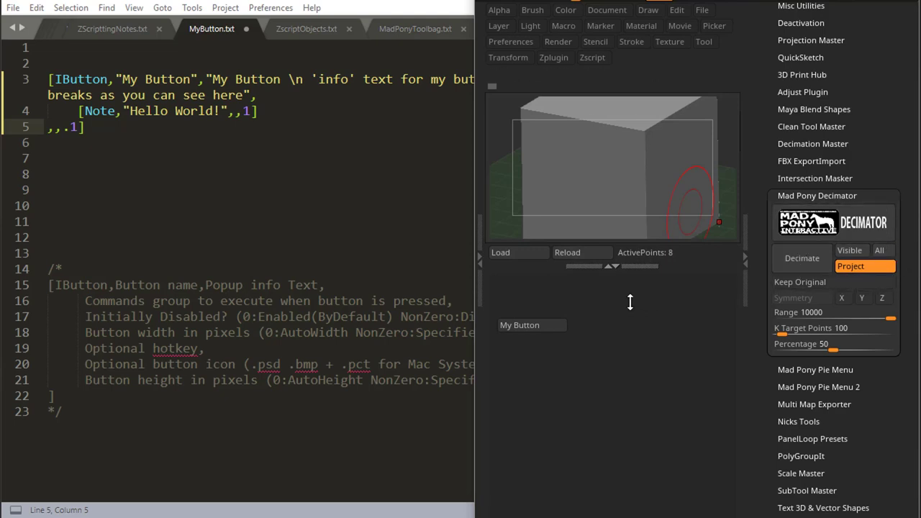
mouse_move(567, 251)
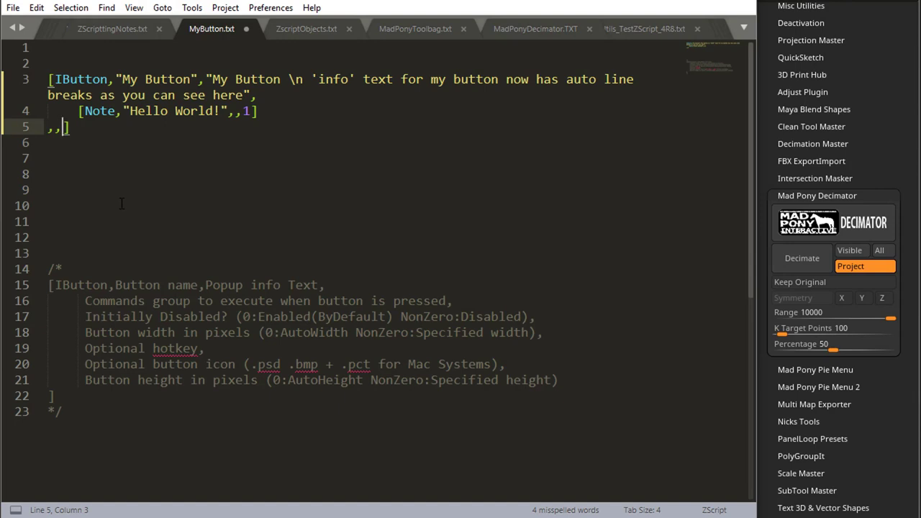
type("100")
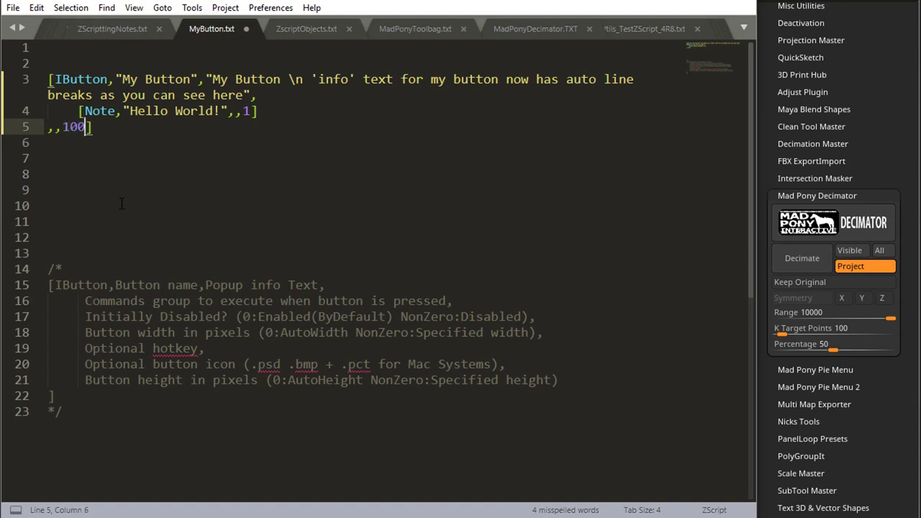
type(",")
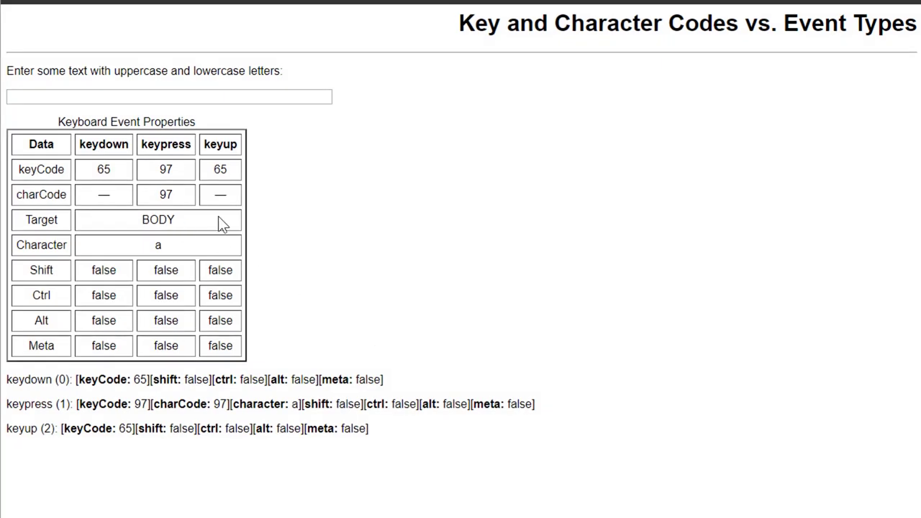
mouse_move(483, 216)
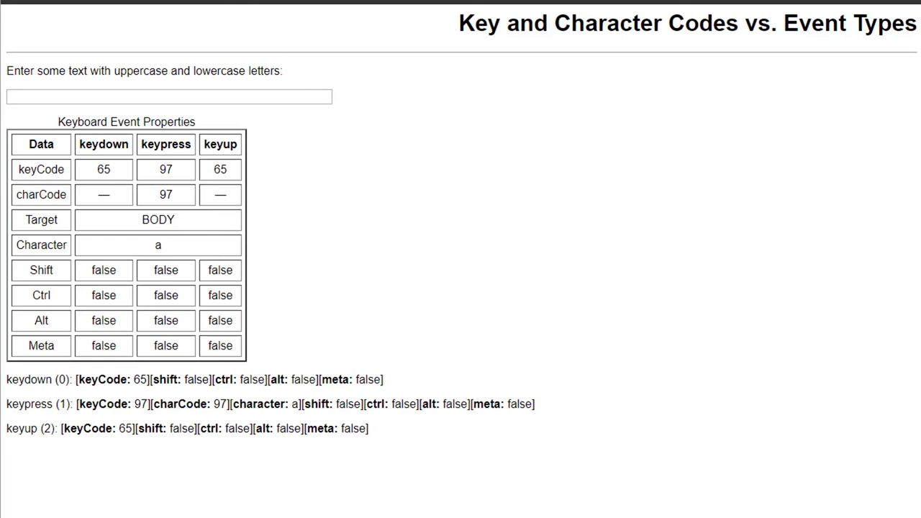
mouse_move(267, 166)
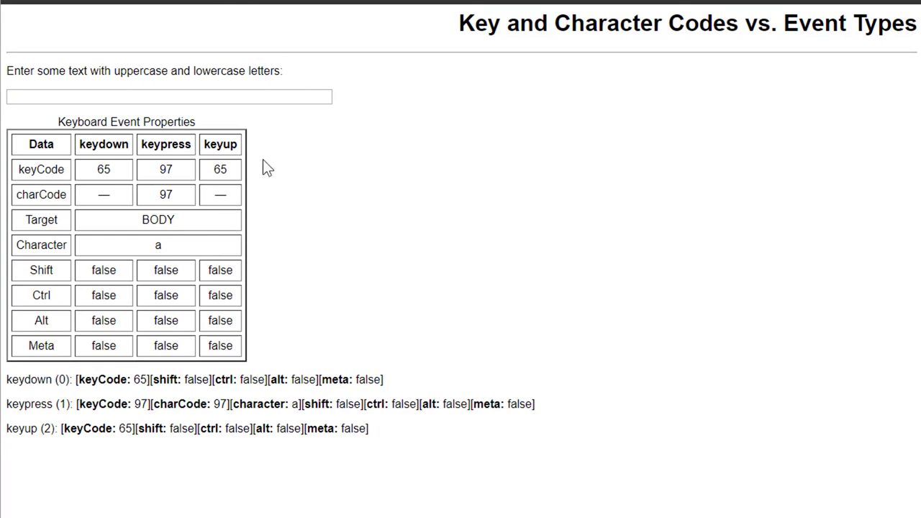
mouse_move(313, 230)
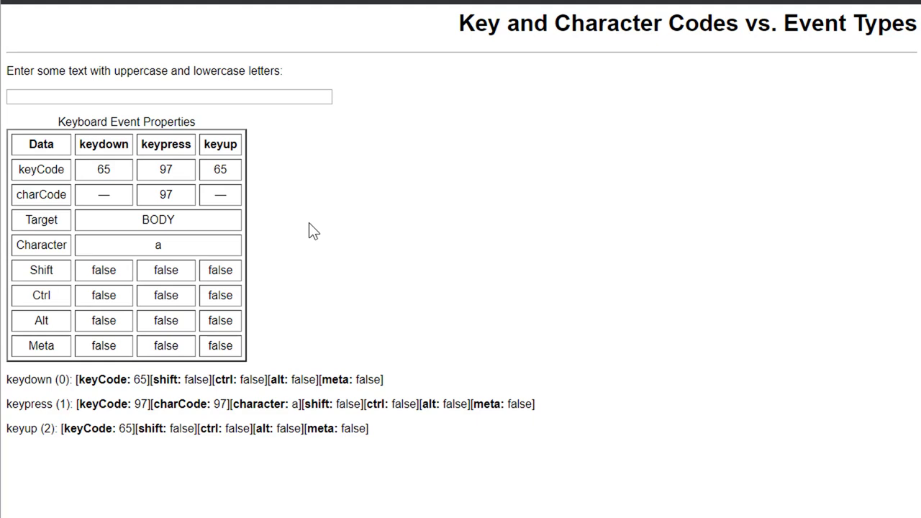
mouse_move(298, 217)
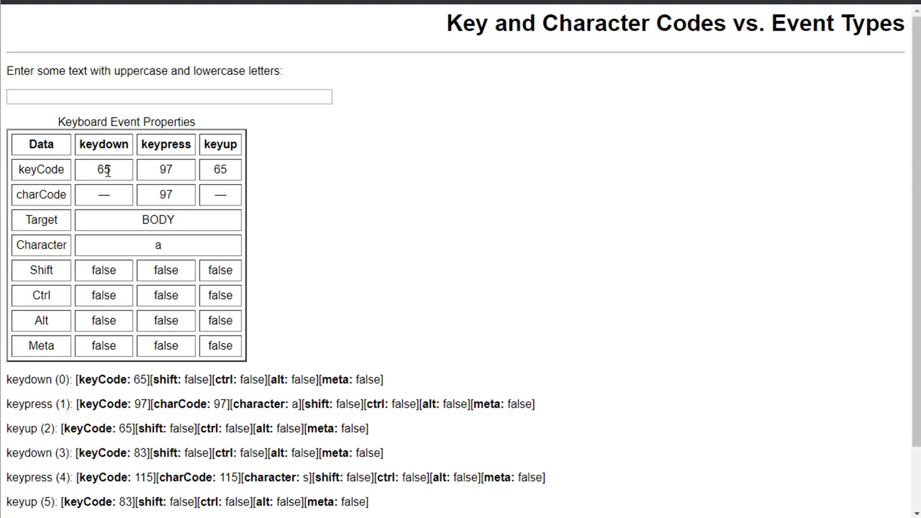
Copy the keydown keyCode 65 for the letter a from the key code page.
double_click(103, 169)
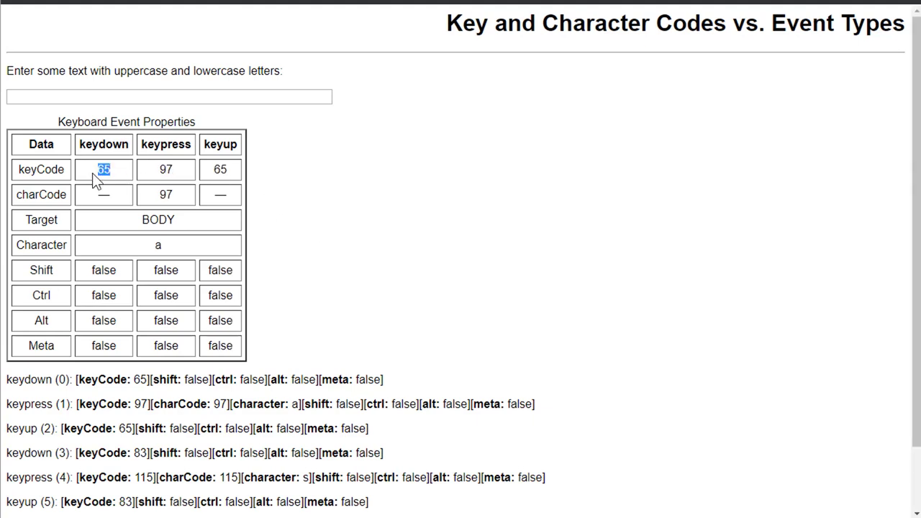
mouse_move(104, 203)
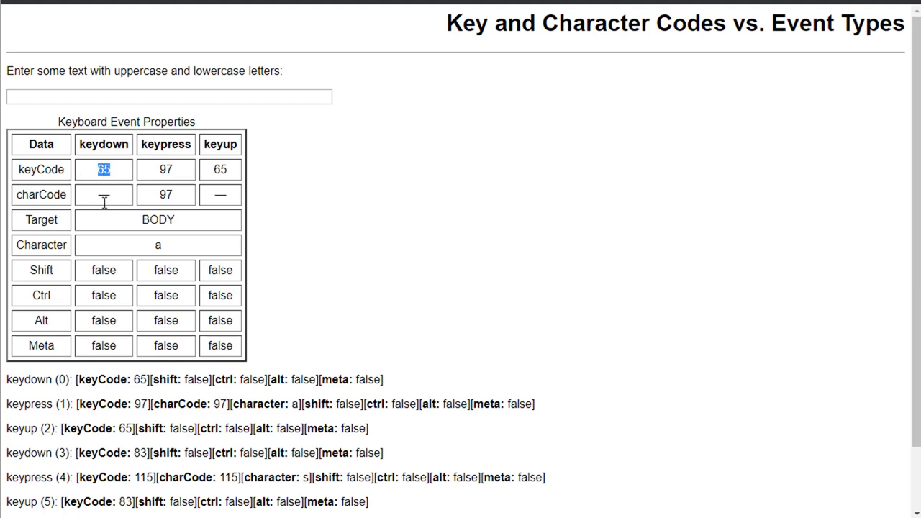
key("ctrl")
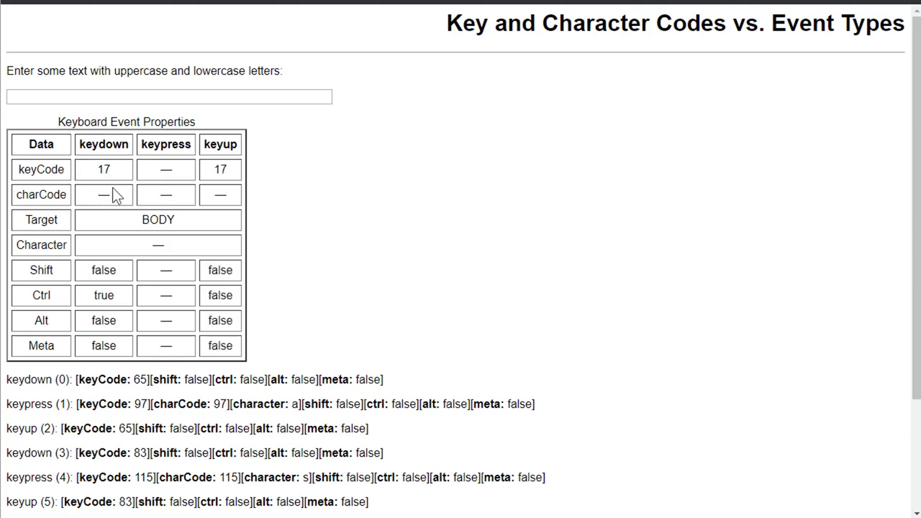
type("a")
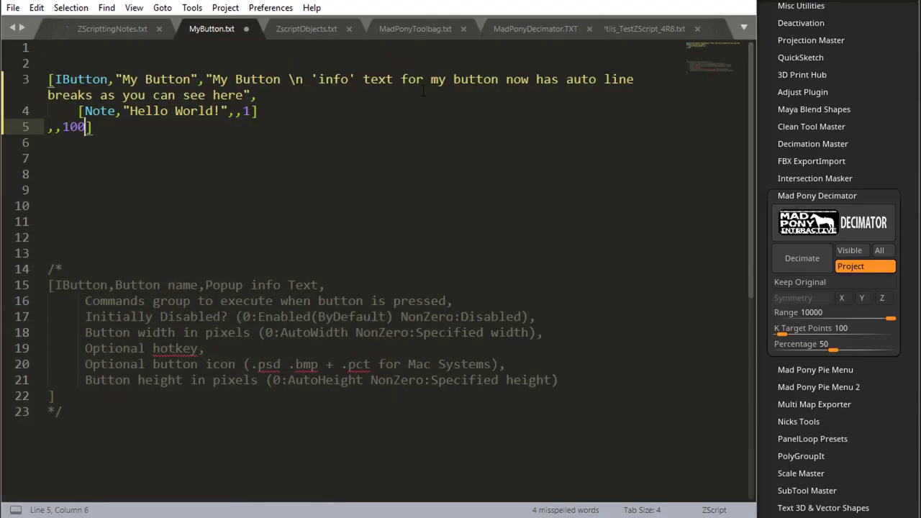
mouse_move(110, 135)
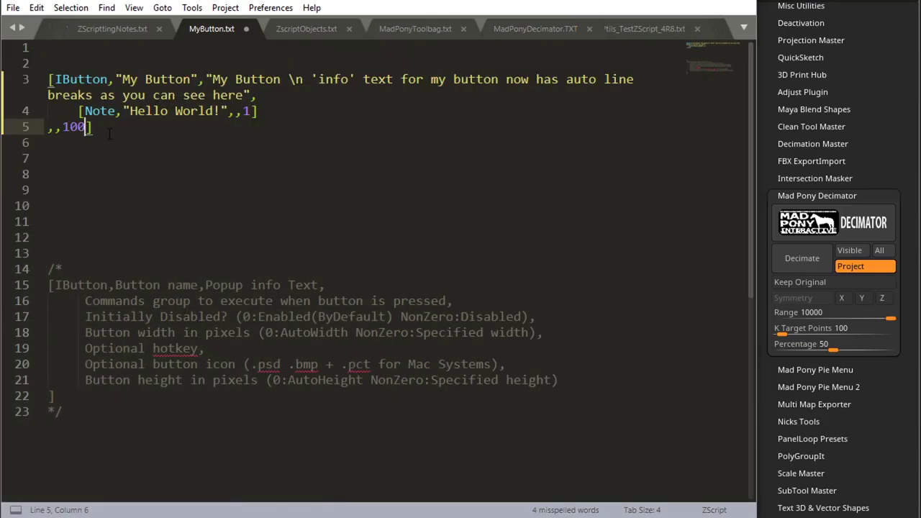
Add 65 as the hotkey argument after the 100 width on line 5.
type(",65")
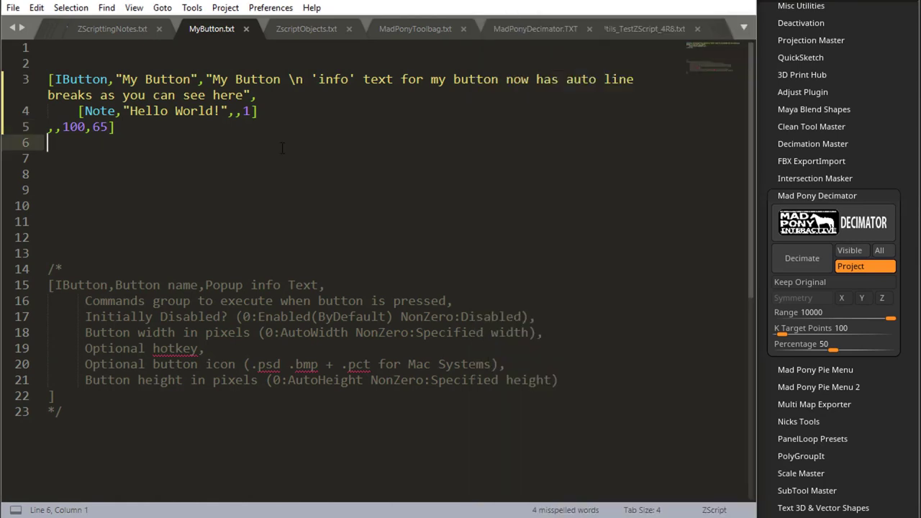
type(",")
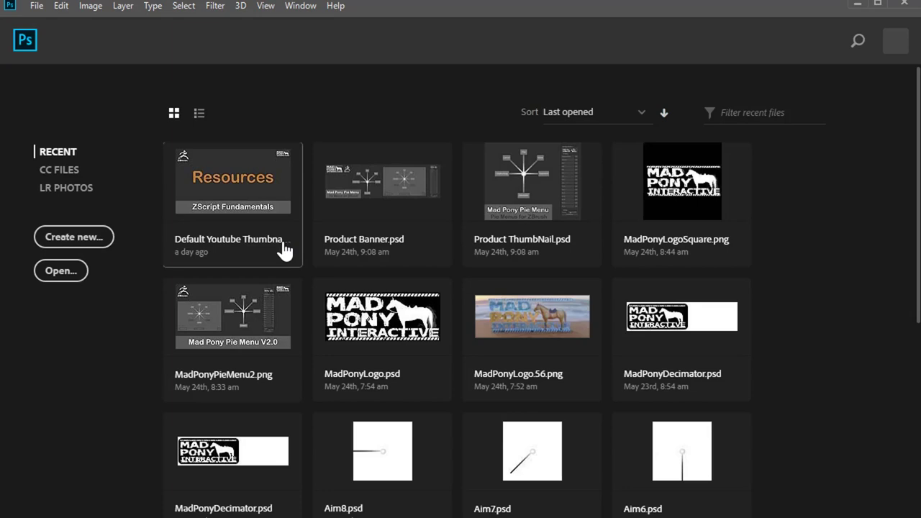
Create a new 100 × 100 pixel Photoshop document.
left_click(73, 236)
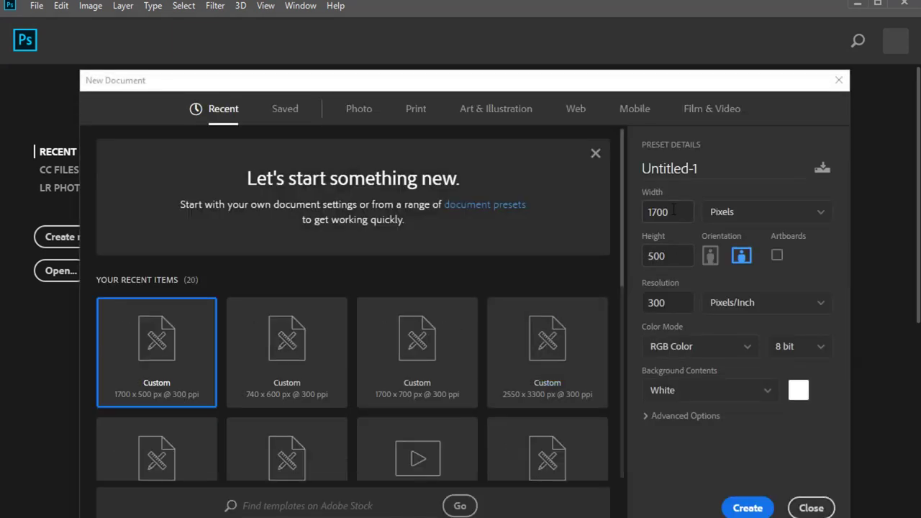
left_click(667, 211)
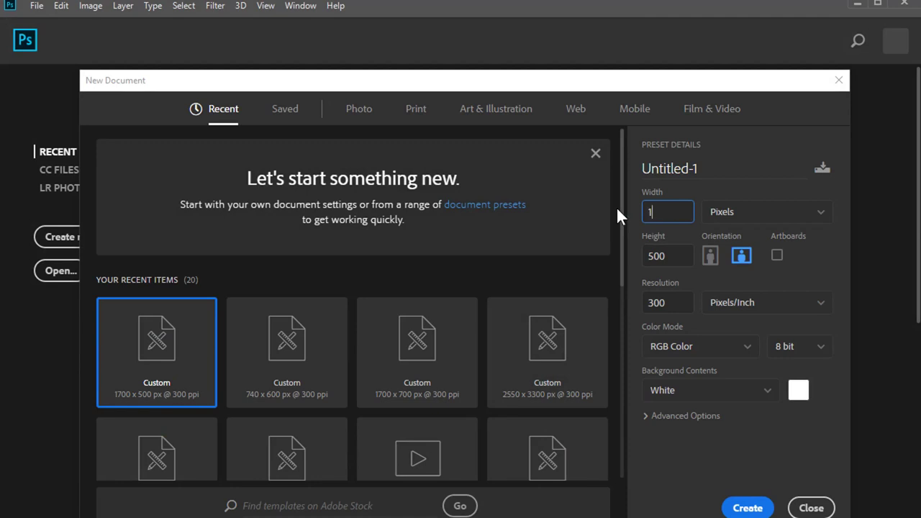
type("00")
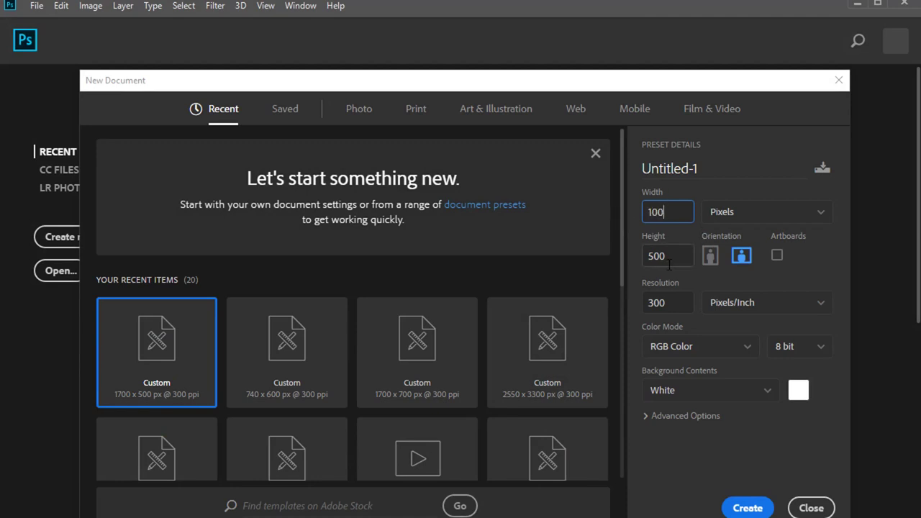
type("100")
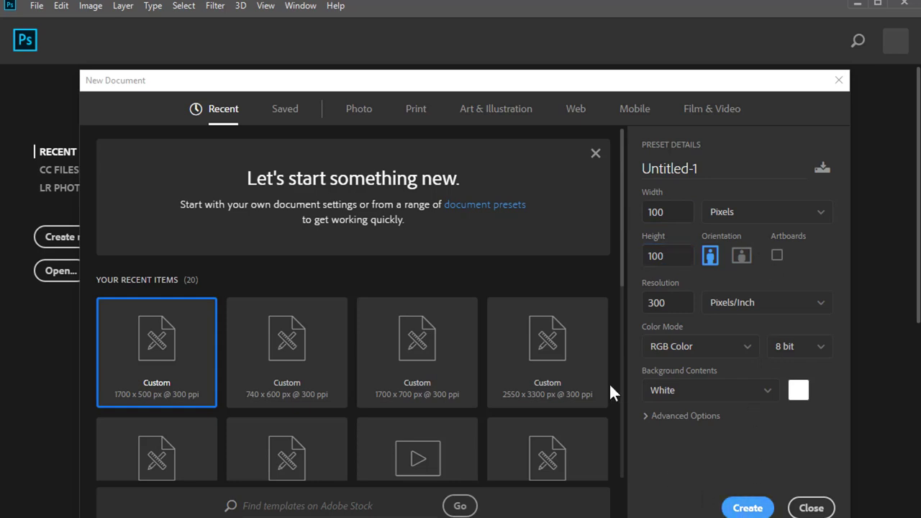
left_click(747, 507)
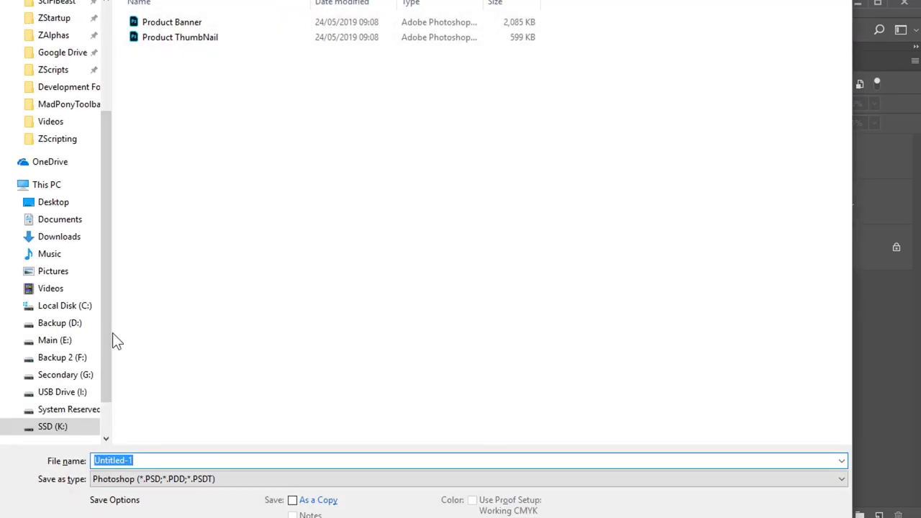
Save the image as hello in a new Data folder inside ZScripting.
left_click(58, 139)
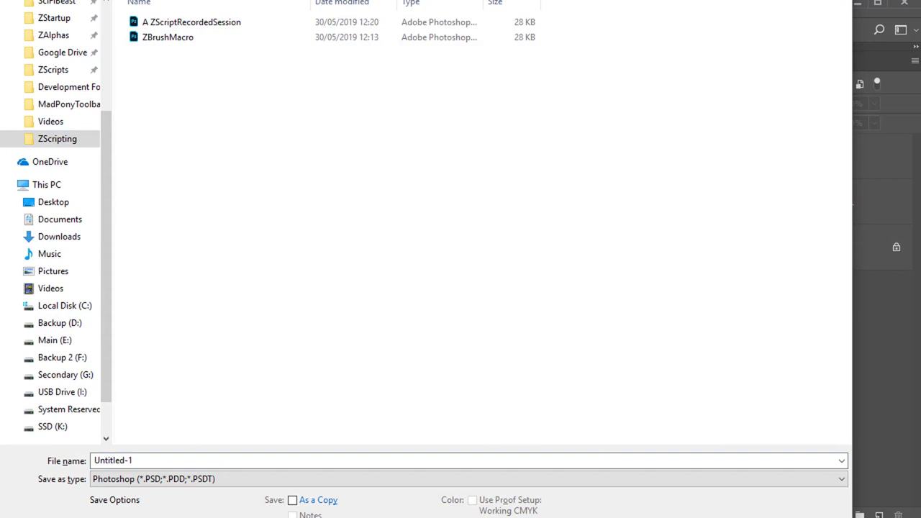
mouse_move(554, 362)
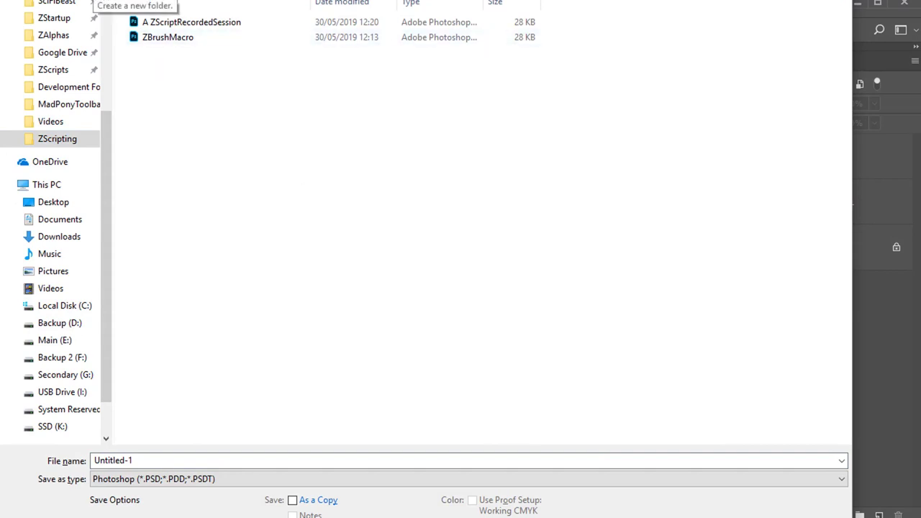
left_click(134, 5)
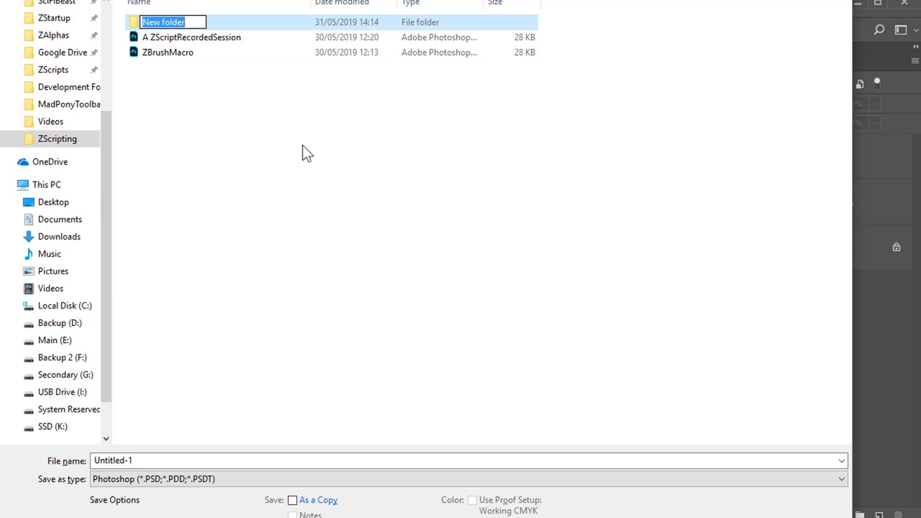
type("Data")
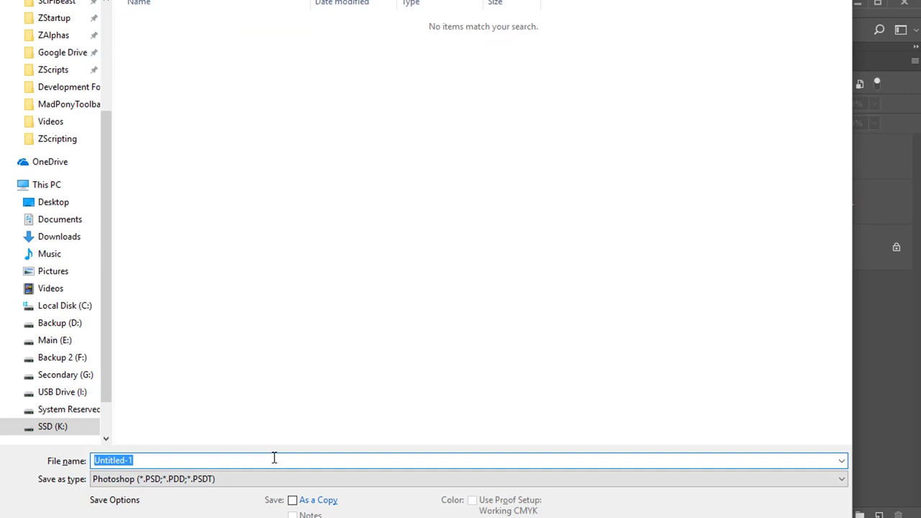
type("hello")
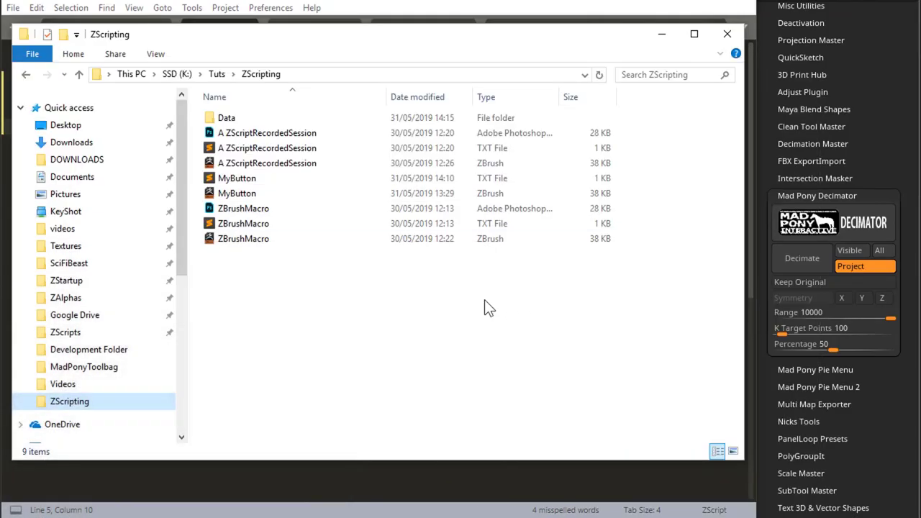
Select the MyButton file in ZScripting, then minimize File Explorer.
left_click(243, 239)
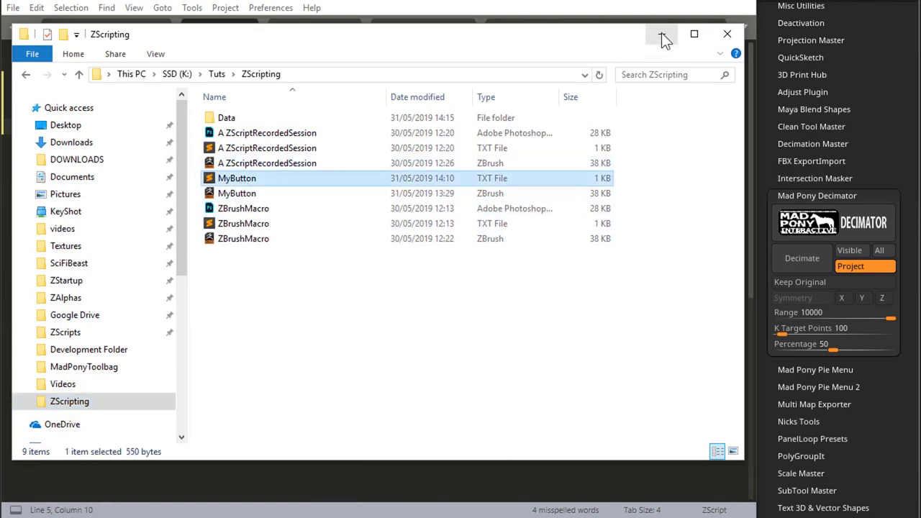
double_click(227, 118)
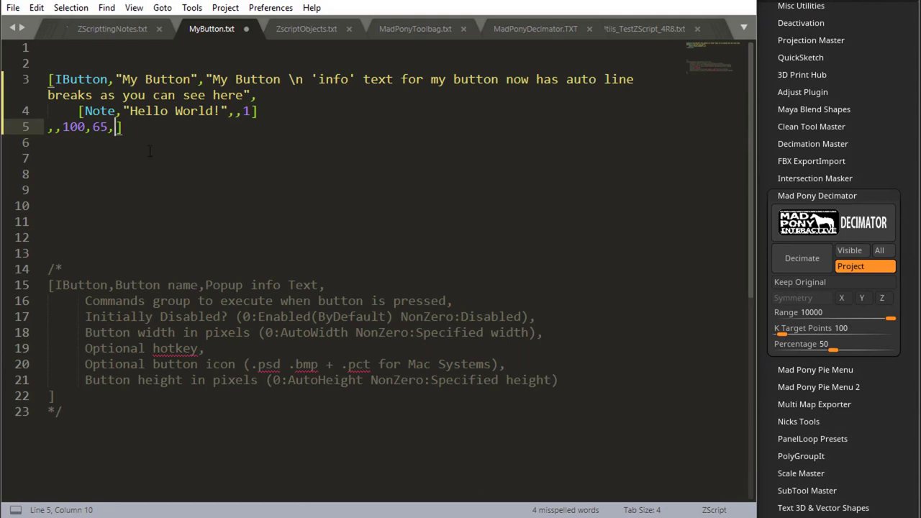
mouse_move(216, 198)
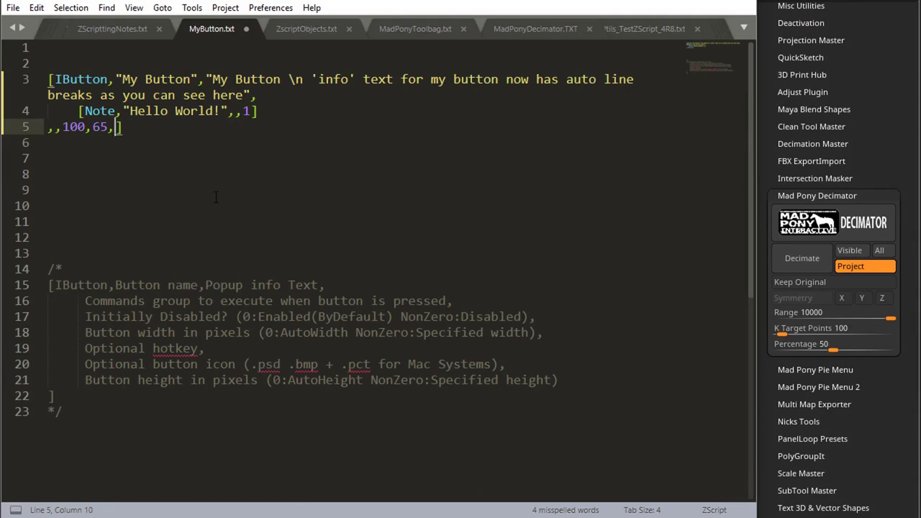
Add the icon path "Data/hello.psd" and button height 100 after hotkey 65 on line 5.
type("\"\"")
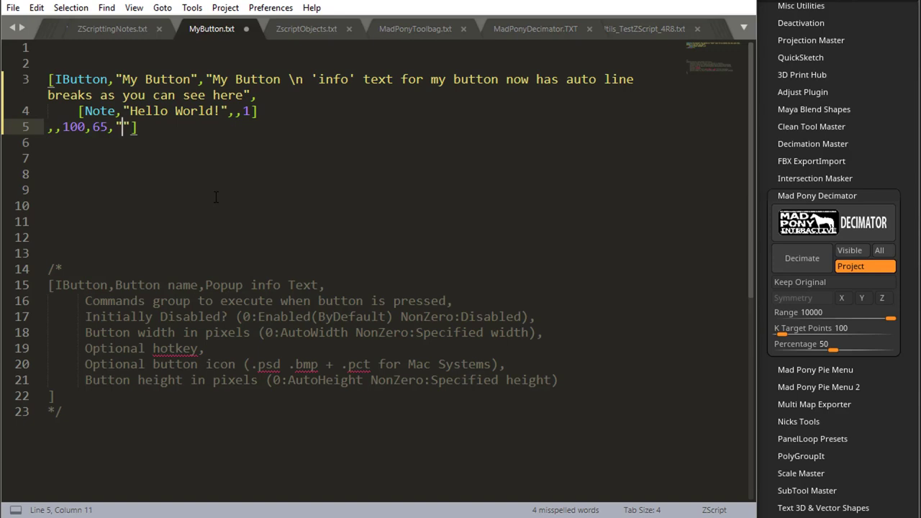
type("Dtat")
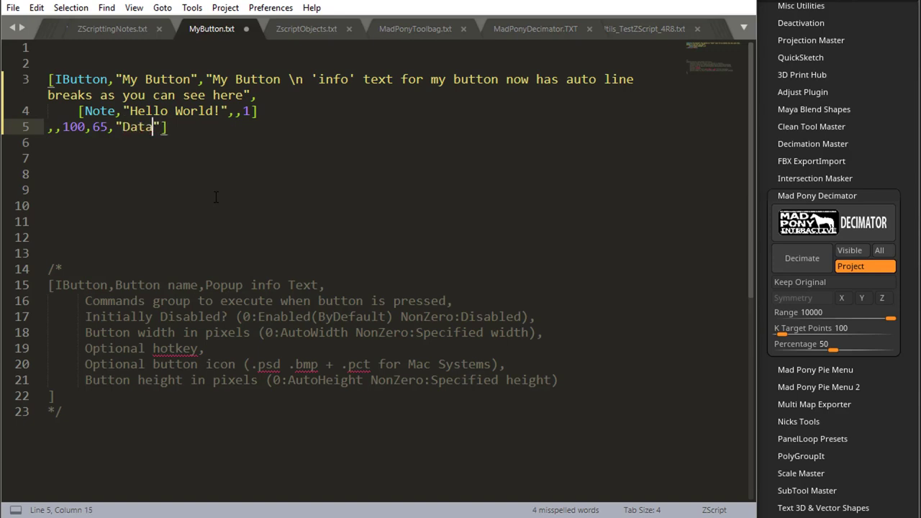
type("/")
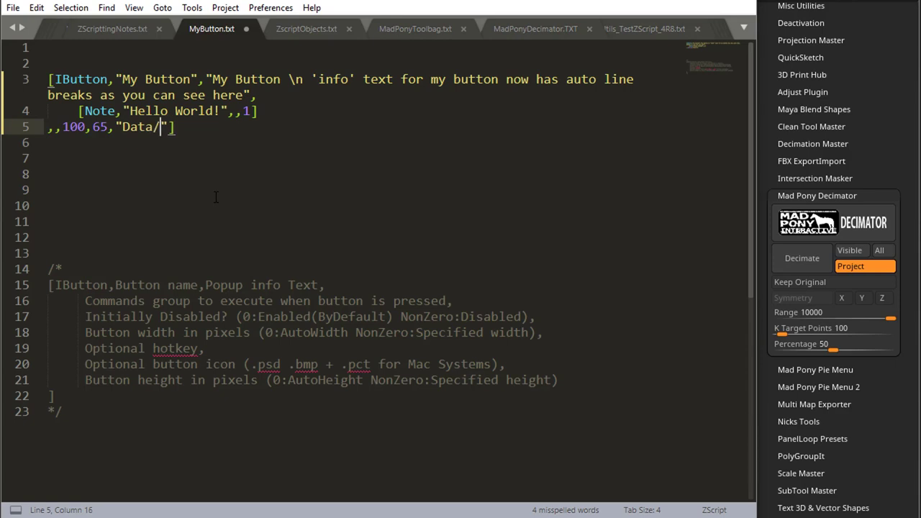
type("he")
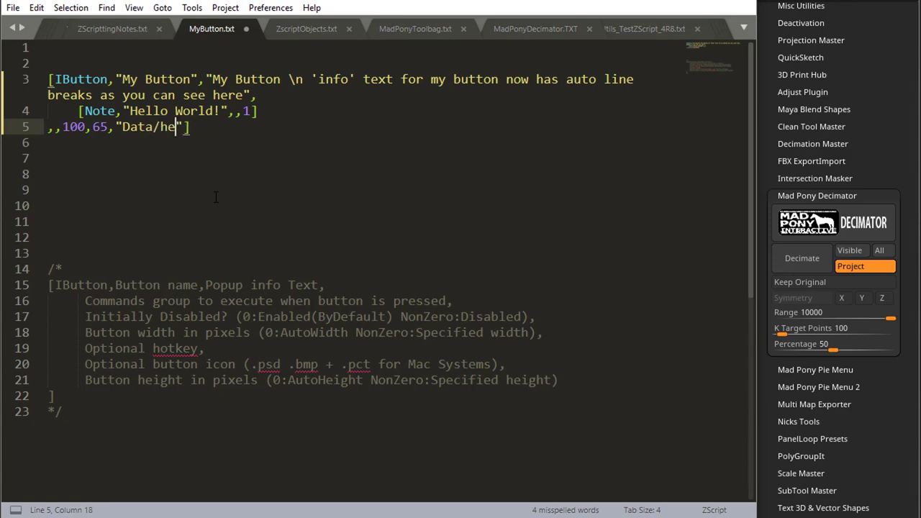
type("llo.")
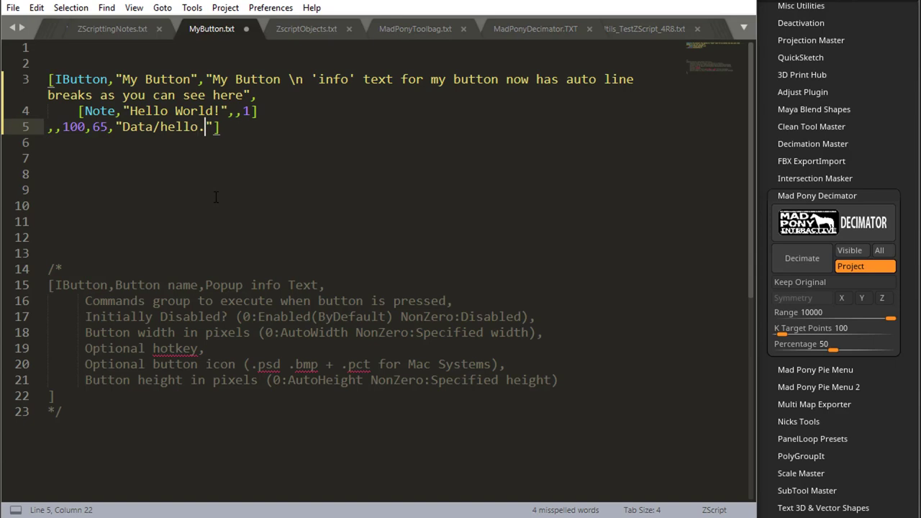
type("psd")
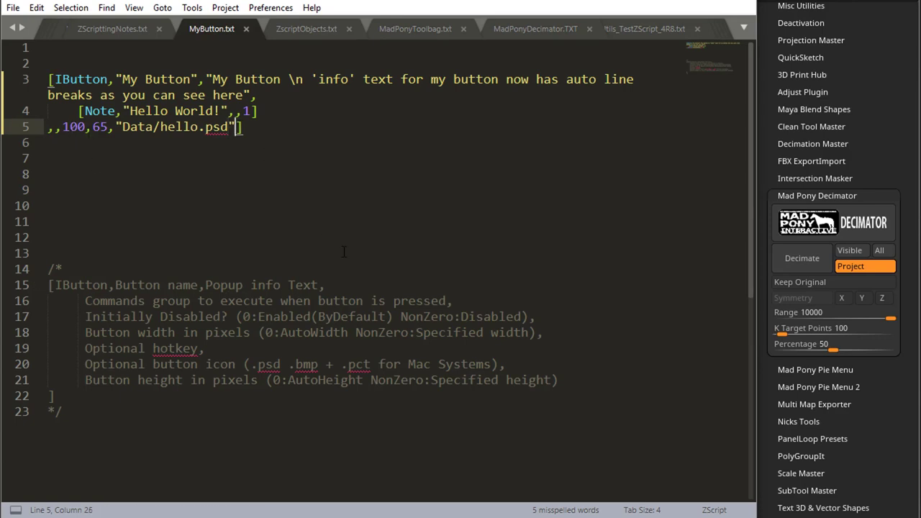
type(",")
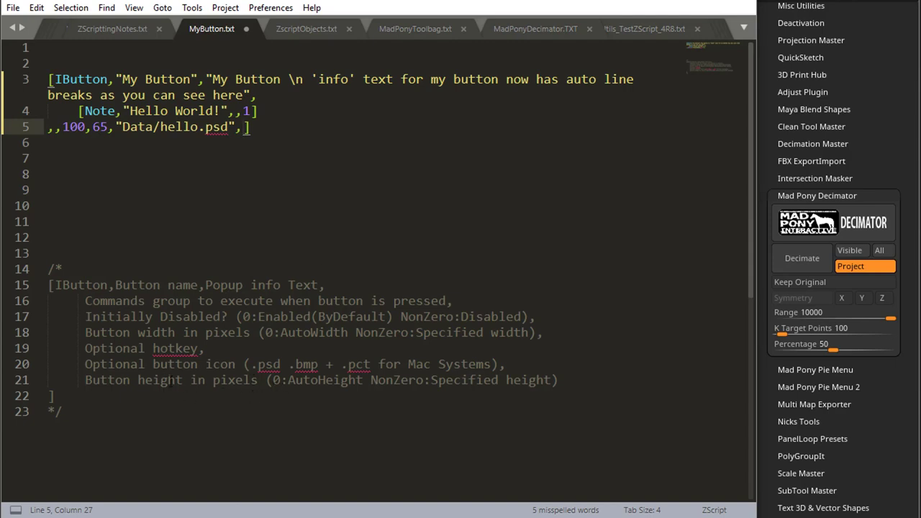
type("100")
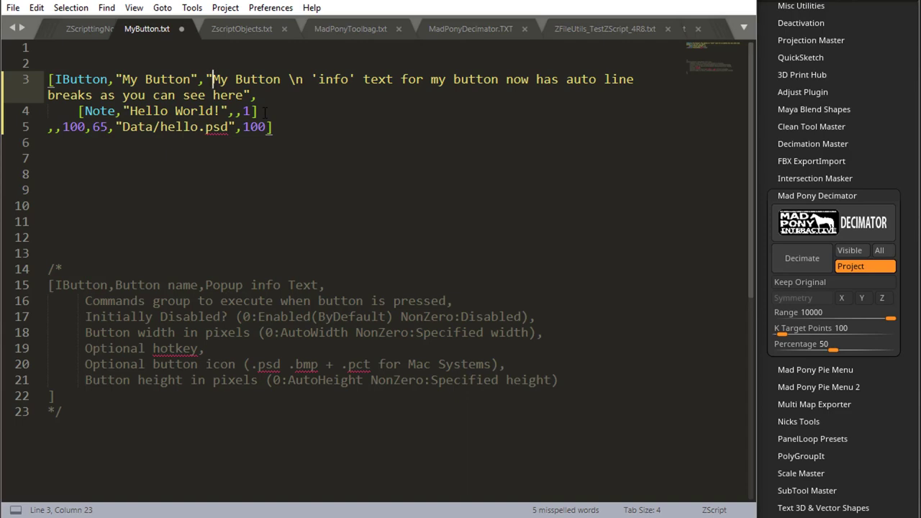
type("0x")
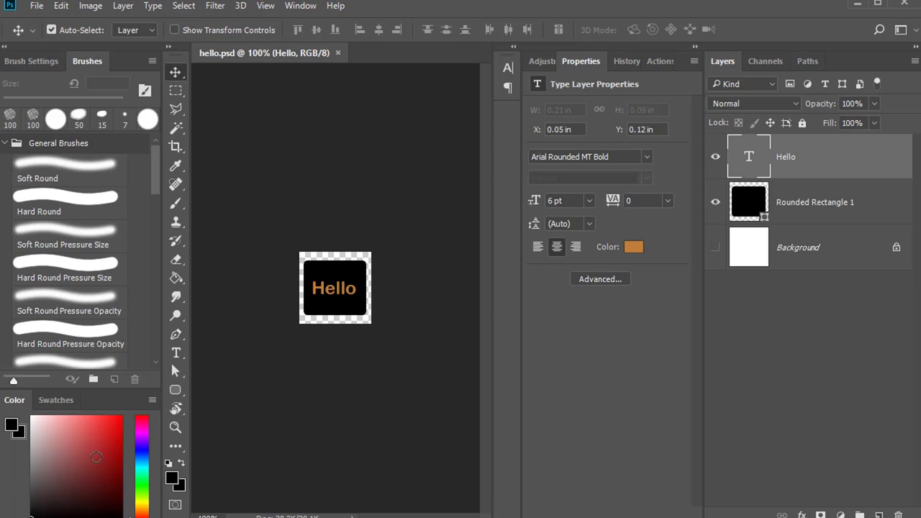
mouse_move(171, 481)
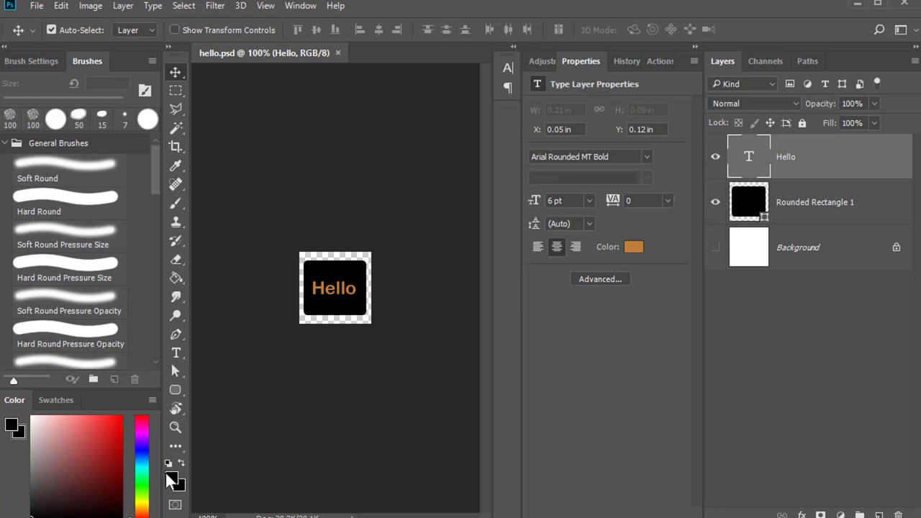
Make red the foreground colour and limit the picker to web-safe colours, giving cc3333.
left_click(107, 438)
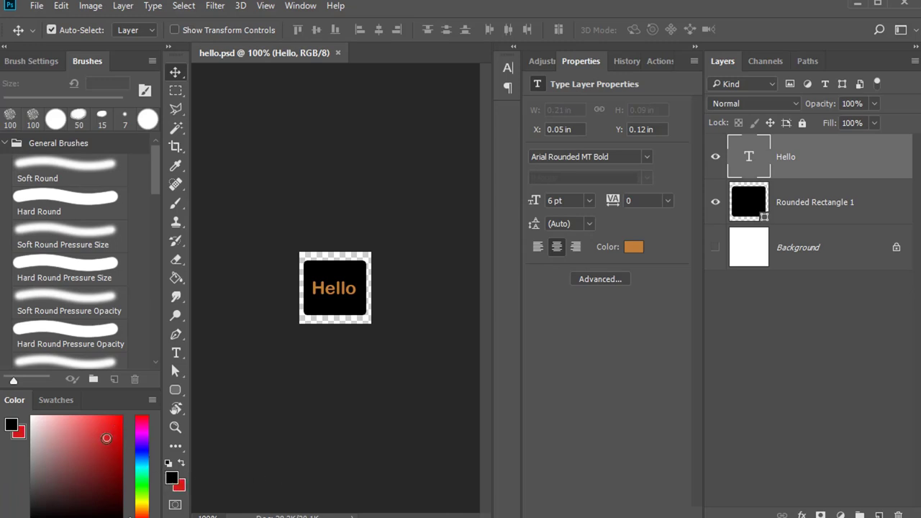
left_click(11, 424)
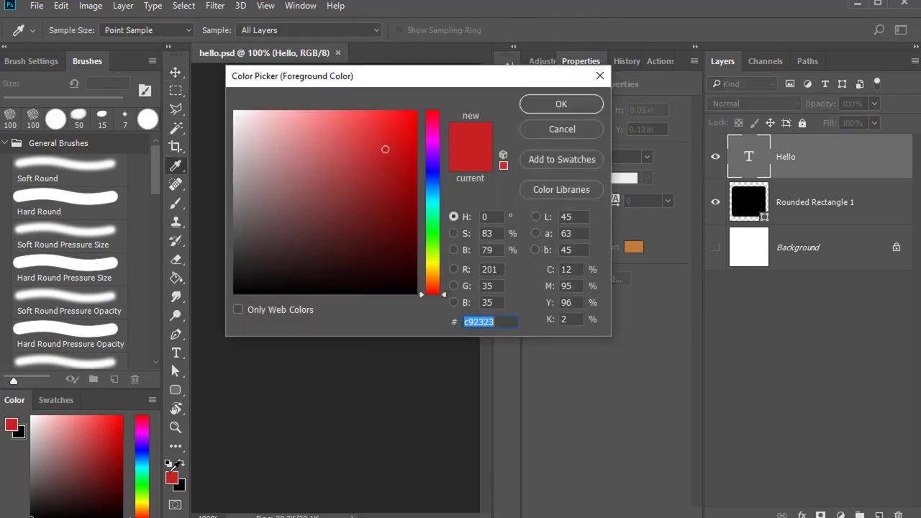
left_click(238, 309)
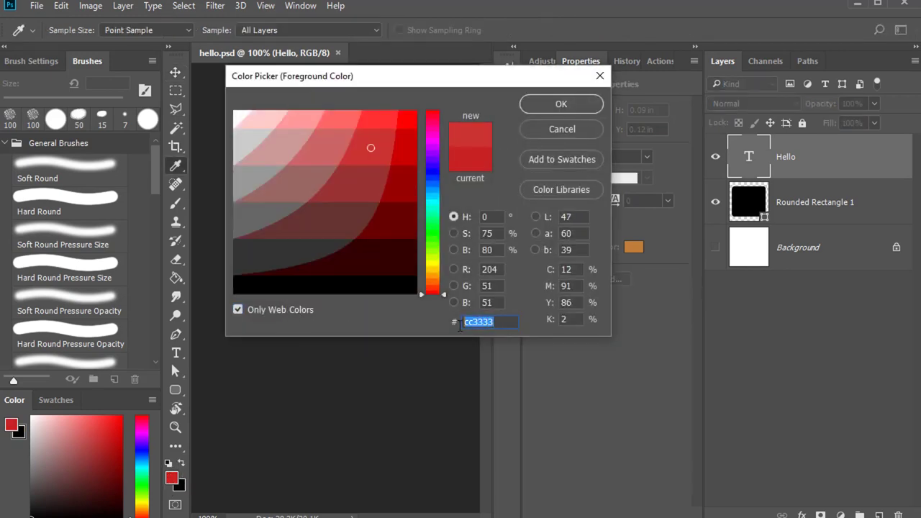
mouse_move(454, 354)
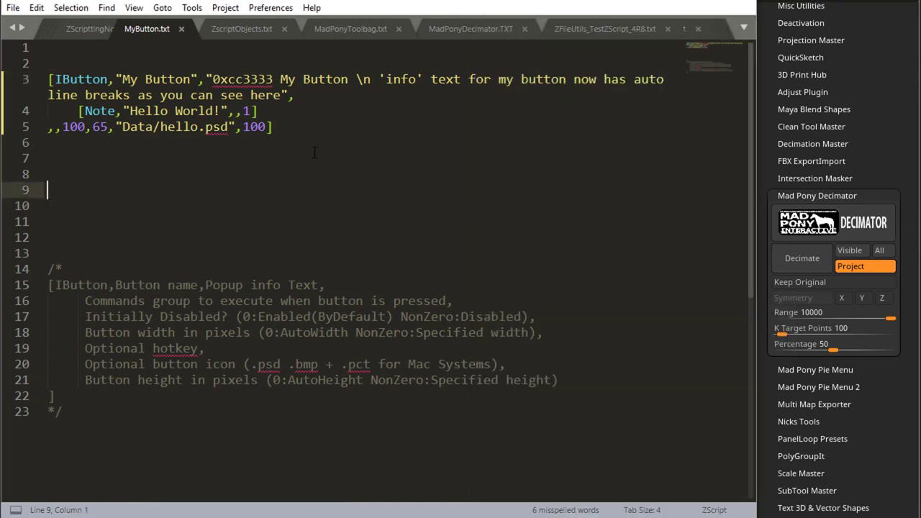
Insert the red code 0xcc3333 at the info text's start and before "for my button".
double_click(242, 80)
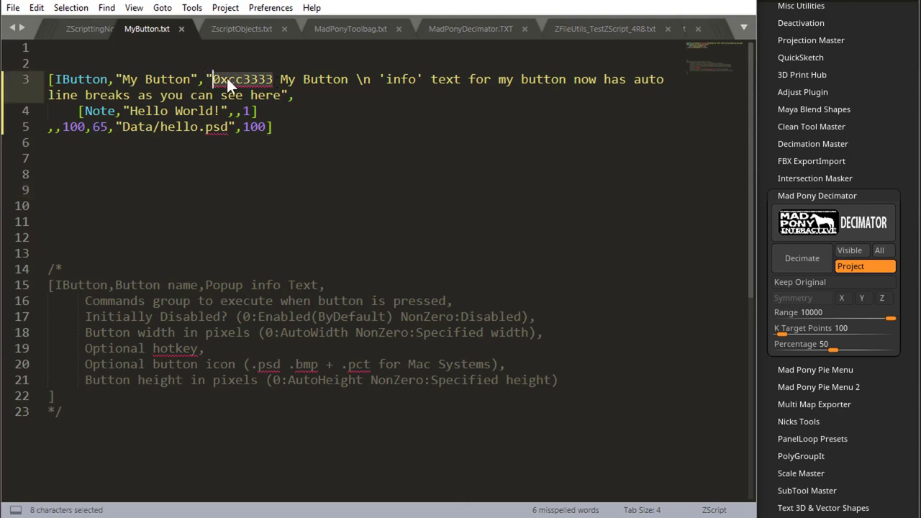
mouse_move(239, 85)
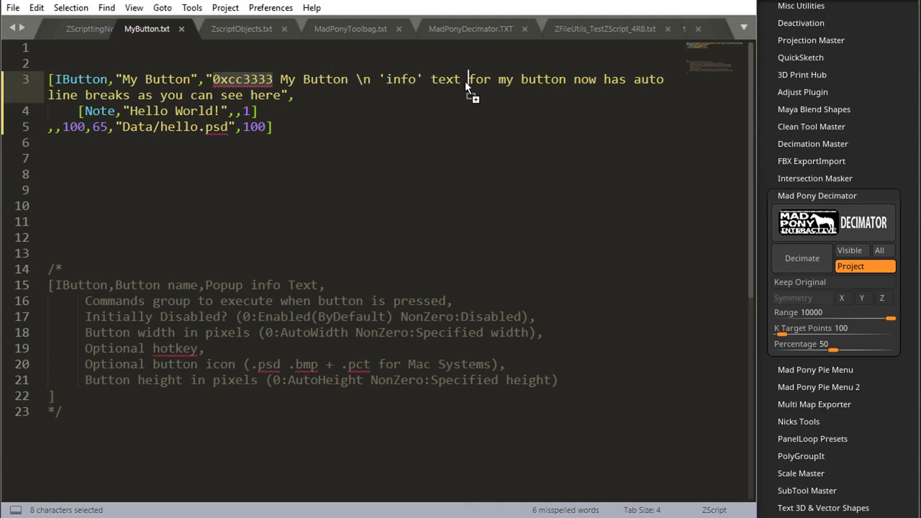
type("0xcc3333")
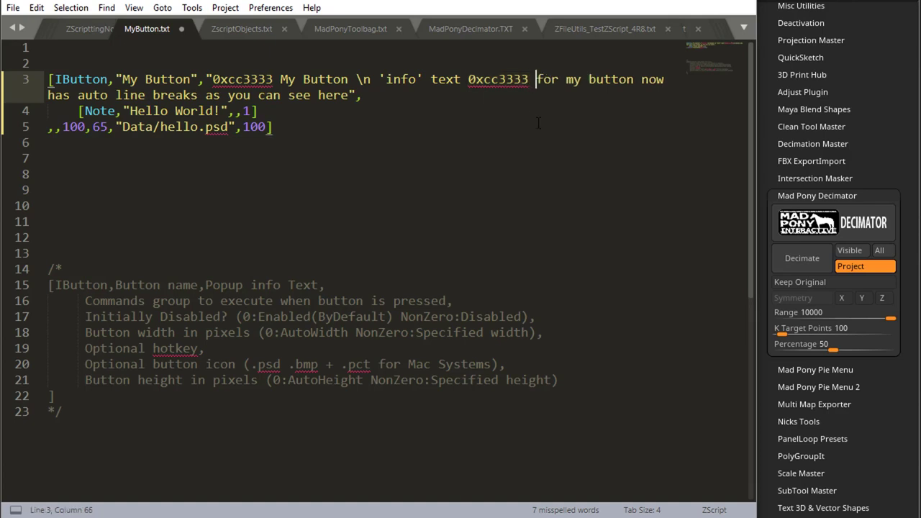
key("ctrl+s")
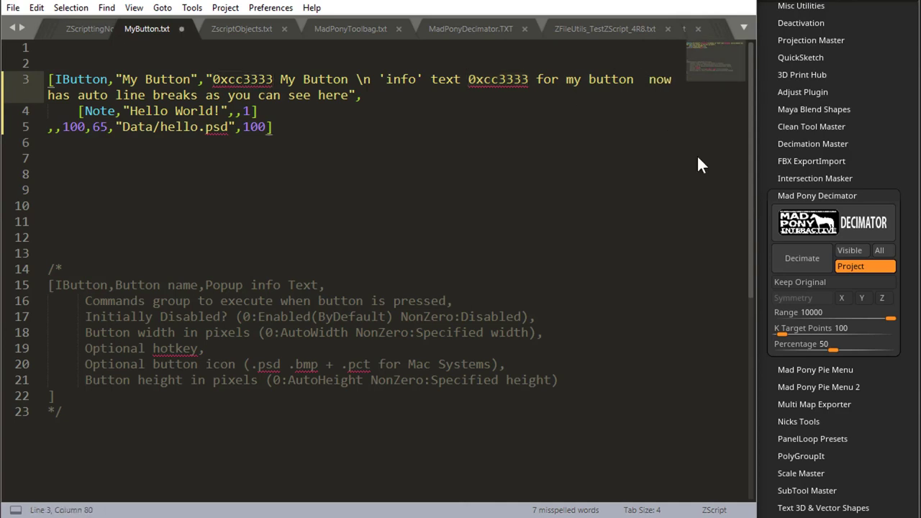
Insert the white code 0xffffff before "now has auto line breaks" in the info text.
type("0")
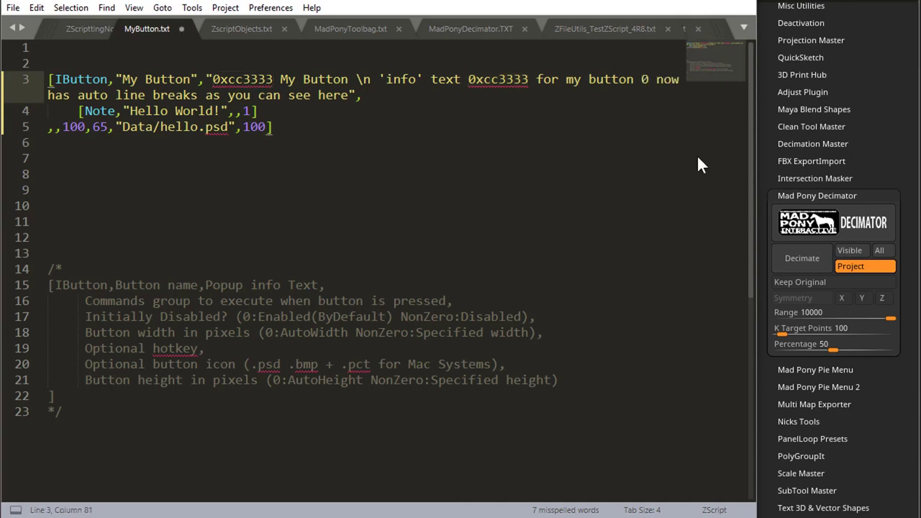
type("x")
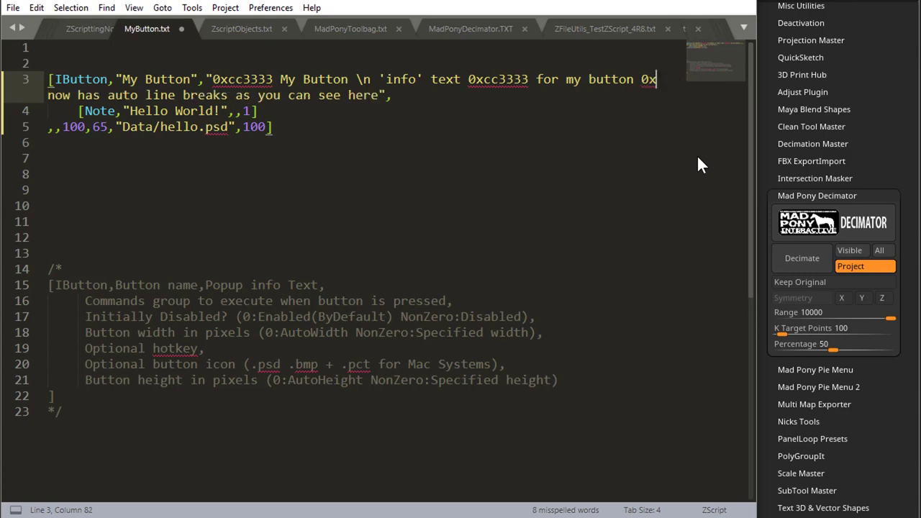
type("f")
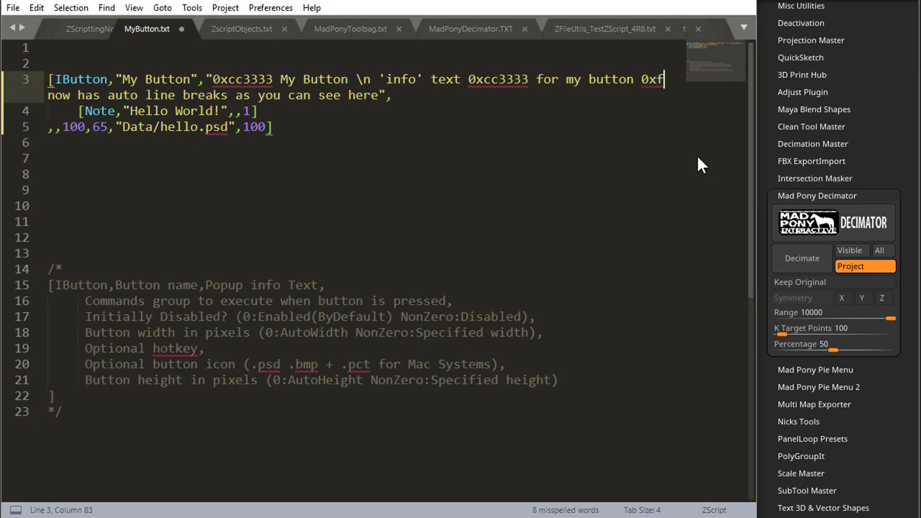
type("fffff")
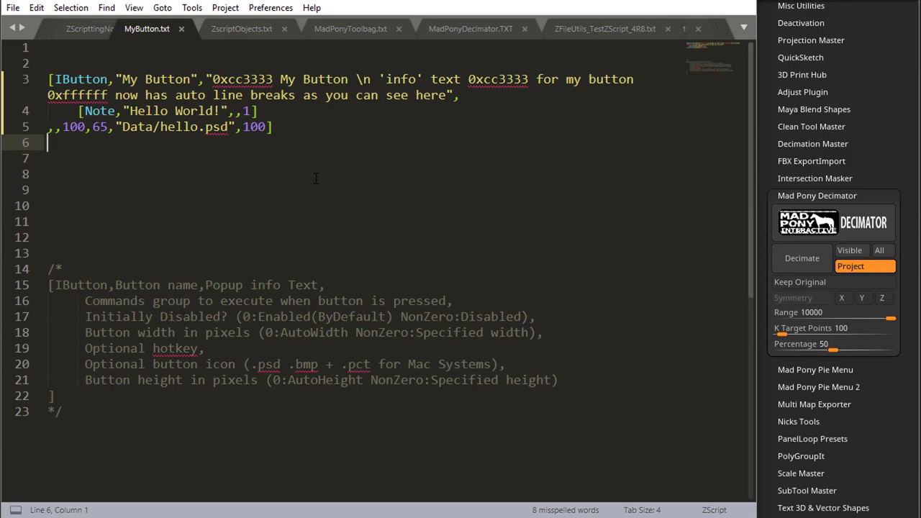
mouse_move(651, 168)
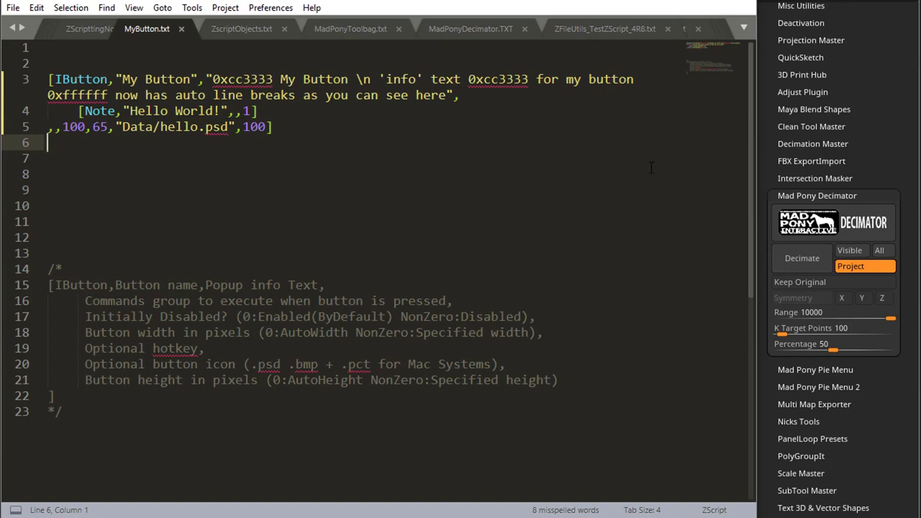